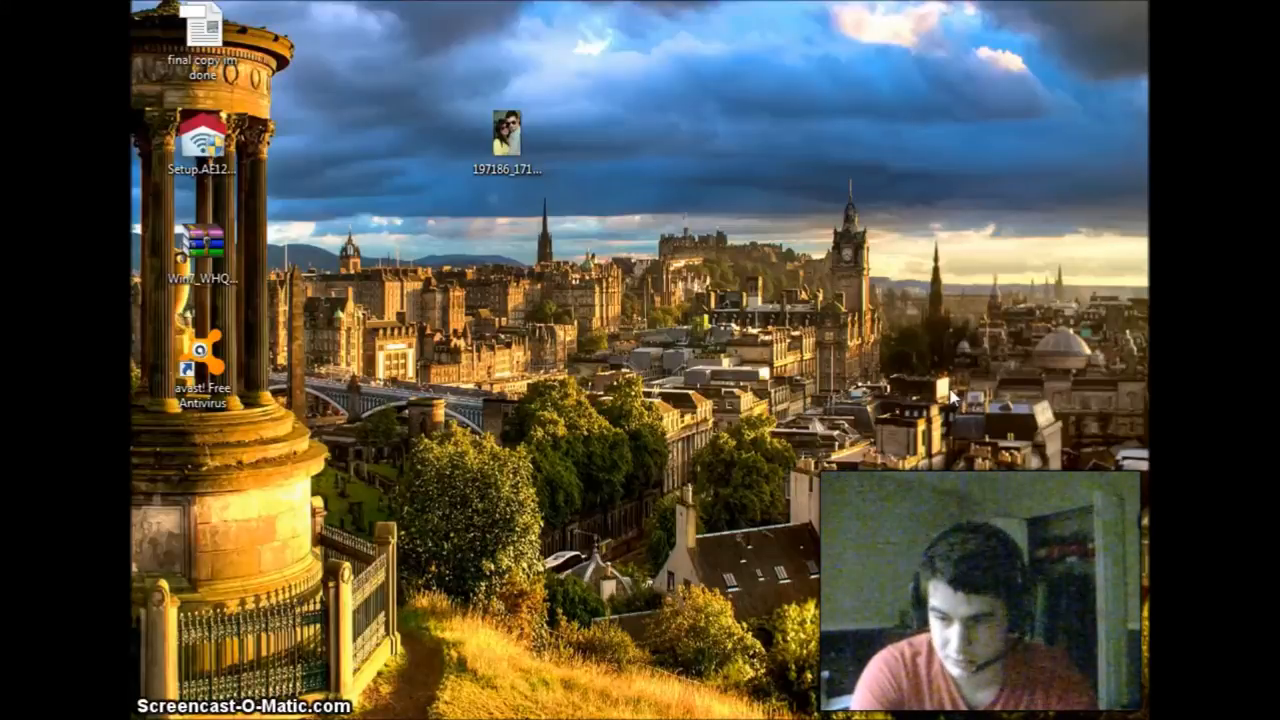
Right-click an empty desktop area to bring up the shortcut menu with NVIDIA Control Panel
{"action": "left_click", "coordinate": [512, 135]}
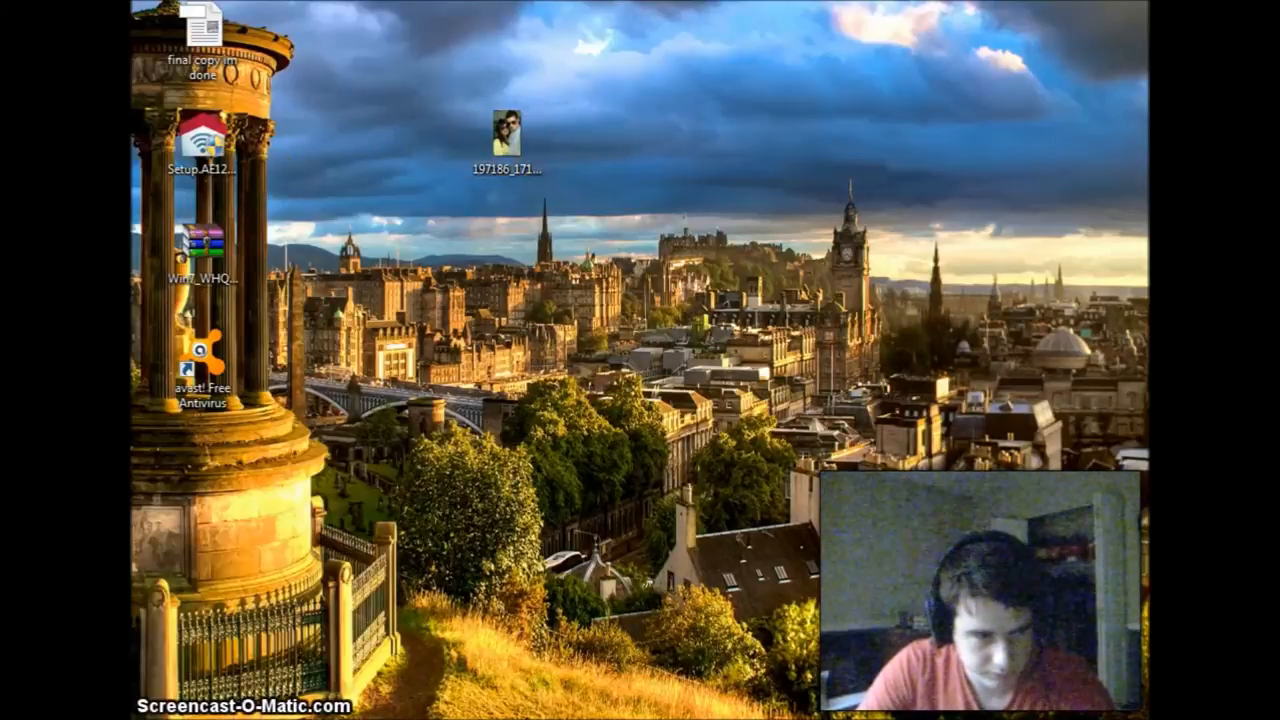
{"action": "right_click", "coordinate": [698, 318]}
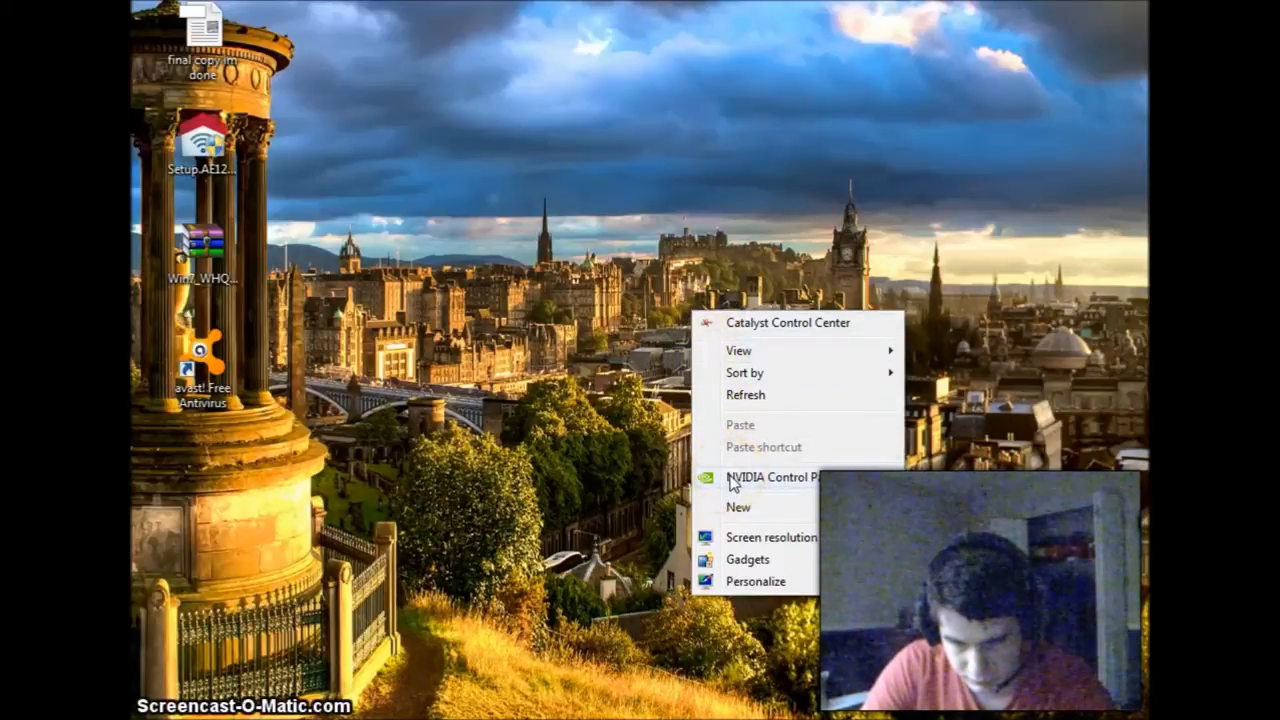
Launch NVIDIA Control Panel from the desktop menu to view the SLI and Surround settings
{"action": "left_click", "coordinate": [775, 476]}
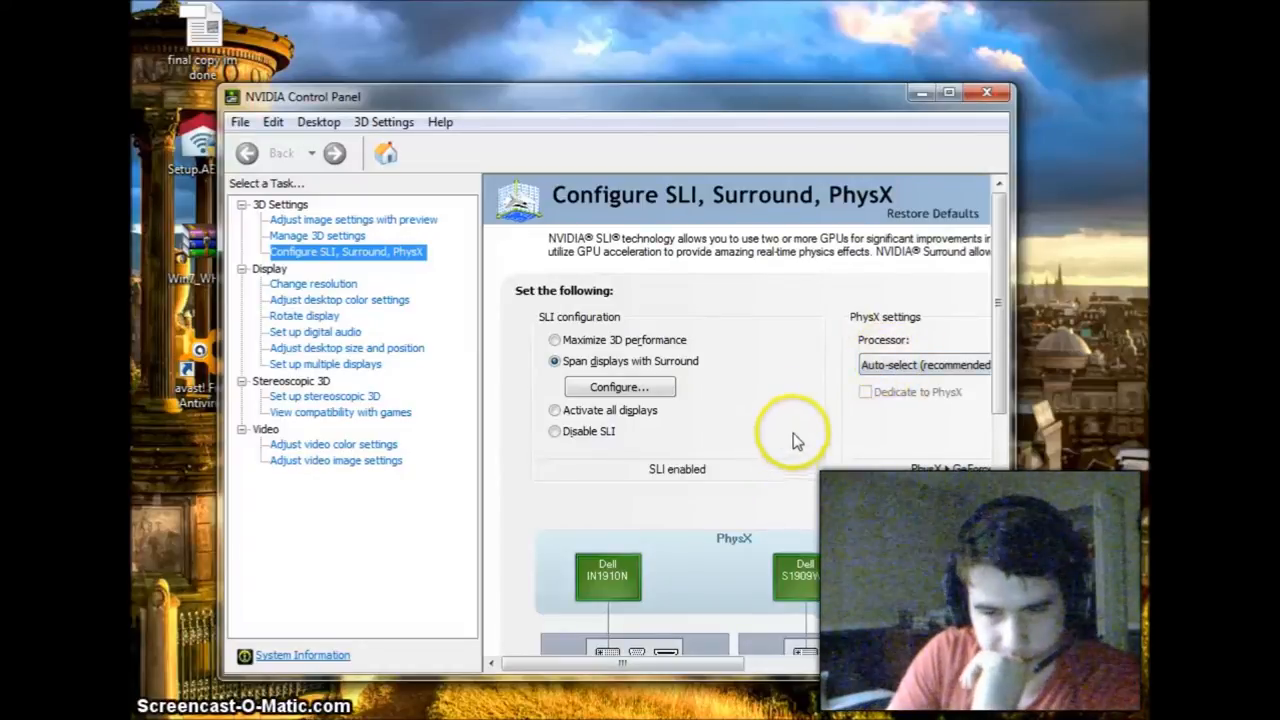
{"action": "mouse_move", "coordinate": [825, 365]}
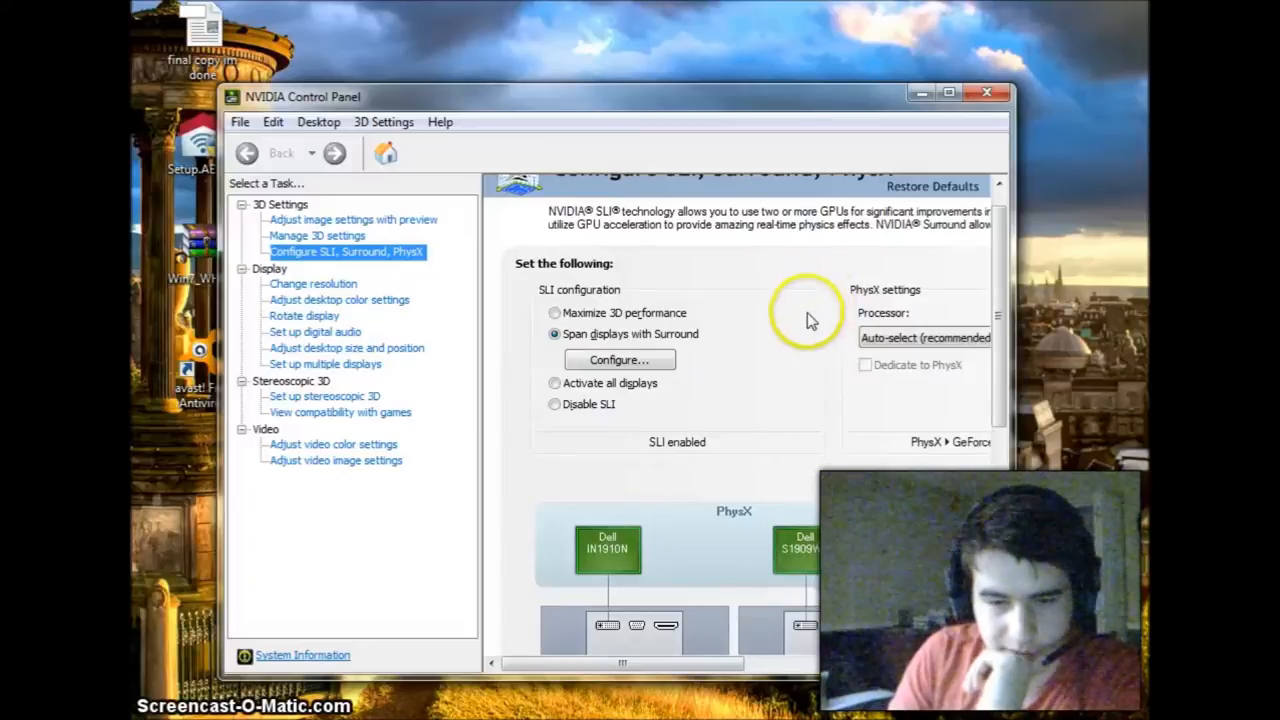
{"action": "mouse_move", "coordinate": [935, 363]}
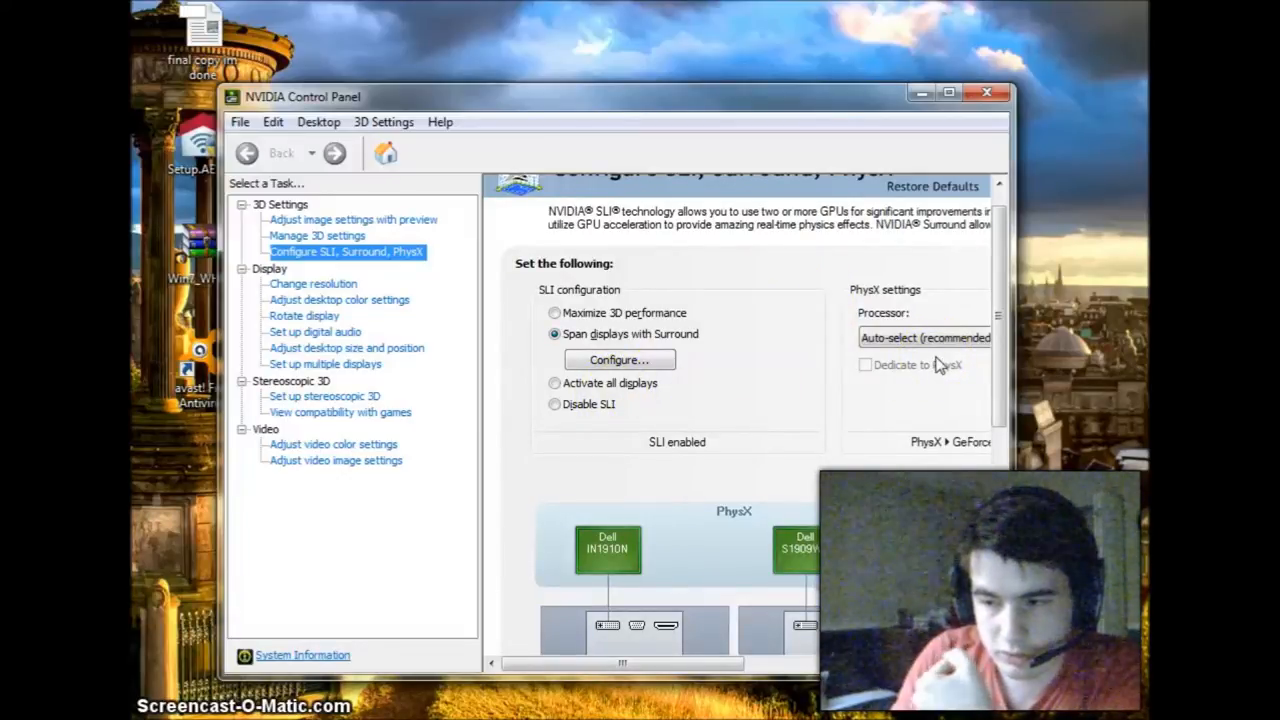
{"action": "mouse_move", "coordinate": [785, 290]}
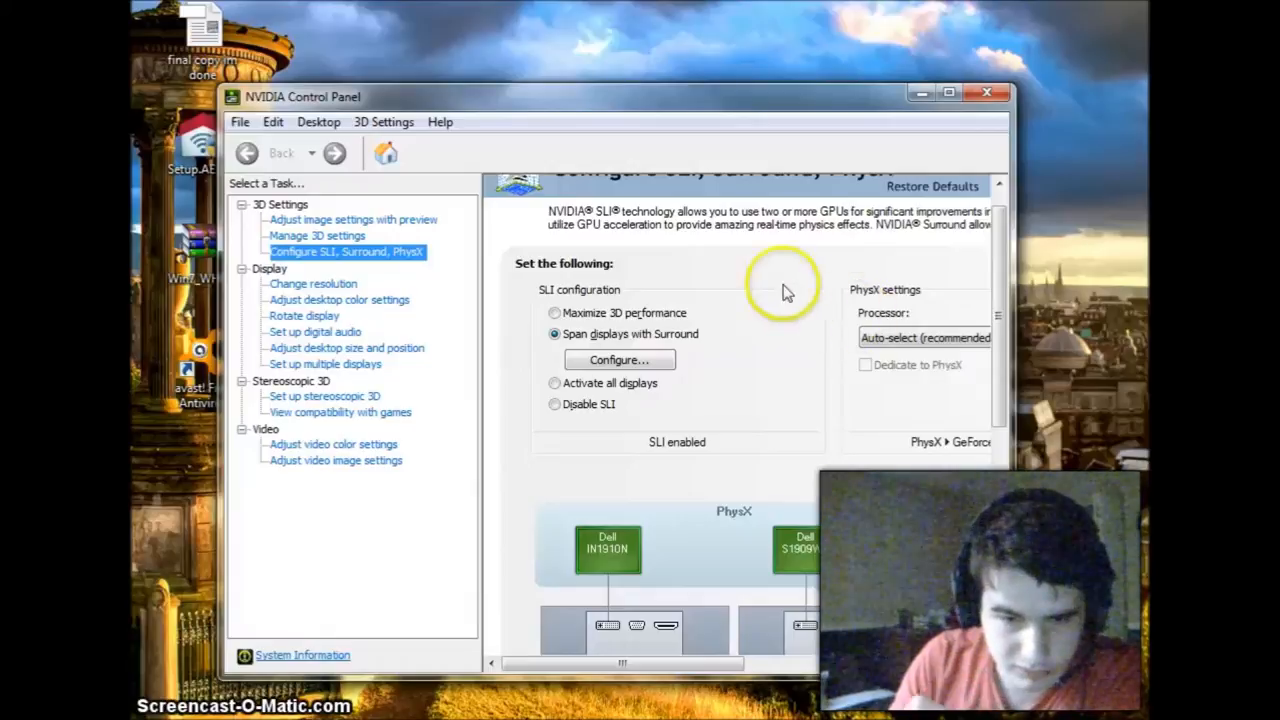
{"action": "mouse_move", "coordinate": [695, 368]}
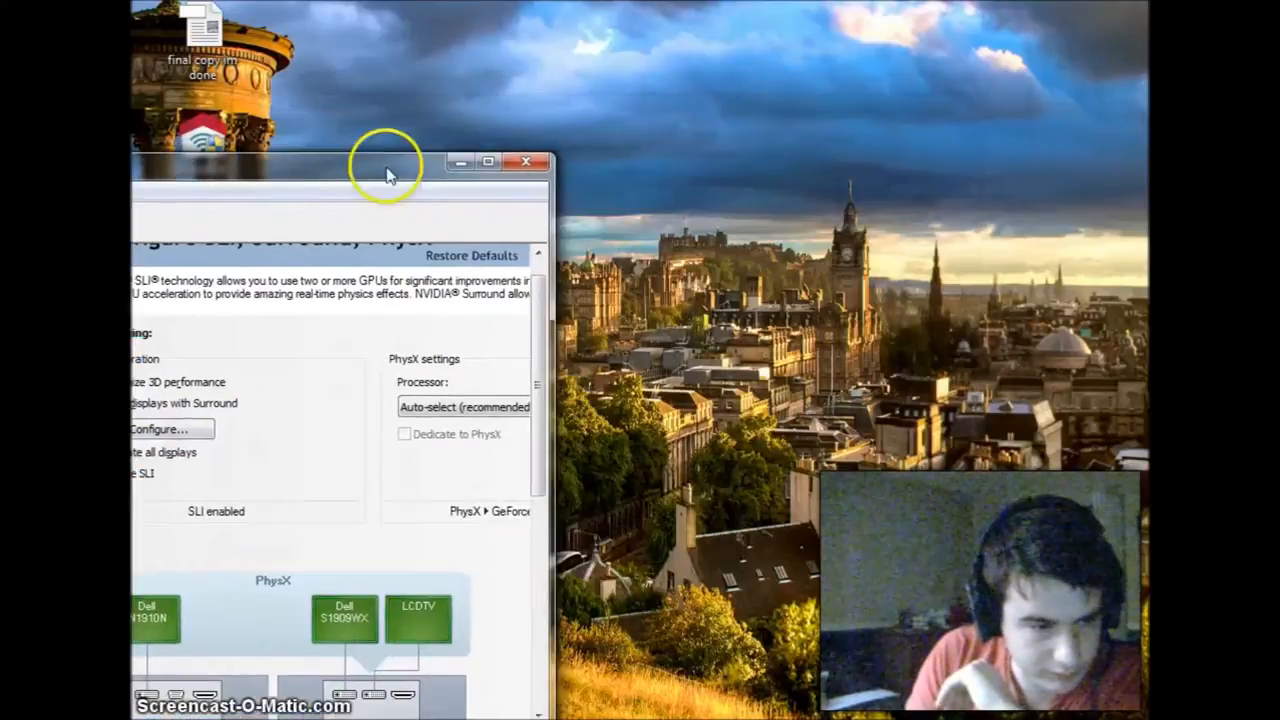
Launch Windows Screen Resolution from the desktop menu and expand the Display list
{"action": "left_click", "coordinate": [526, 162]}
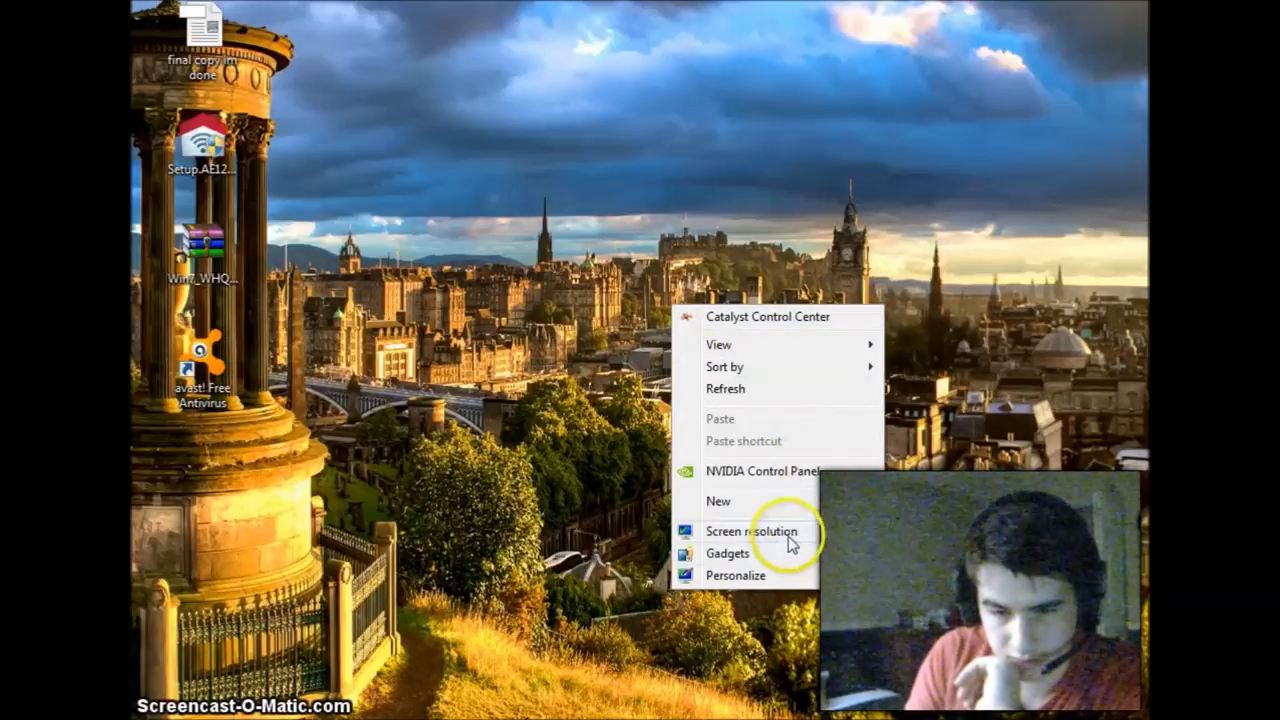
{"action": "left_click", "coordinate": [752, 531]}
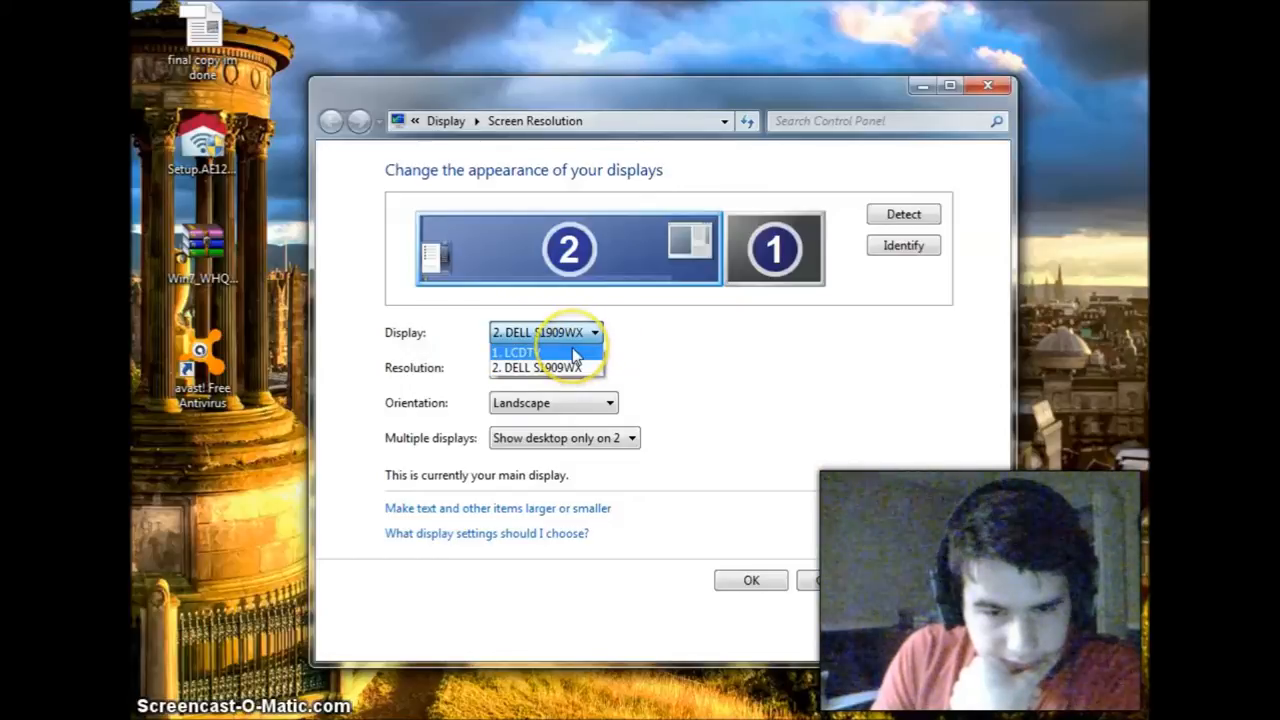
Confirm display 1 LCDTV reports 3072 × 768, then return to NVIDIA Control Panel
{"action": "left_click", "coordinate": [515, 352]}
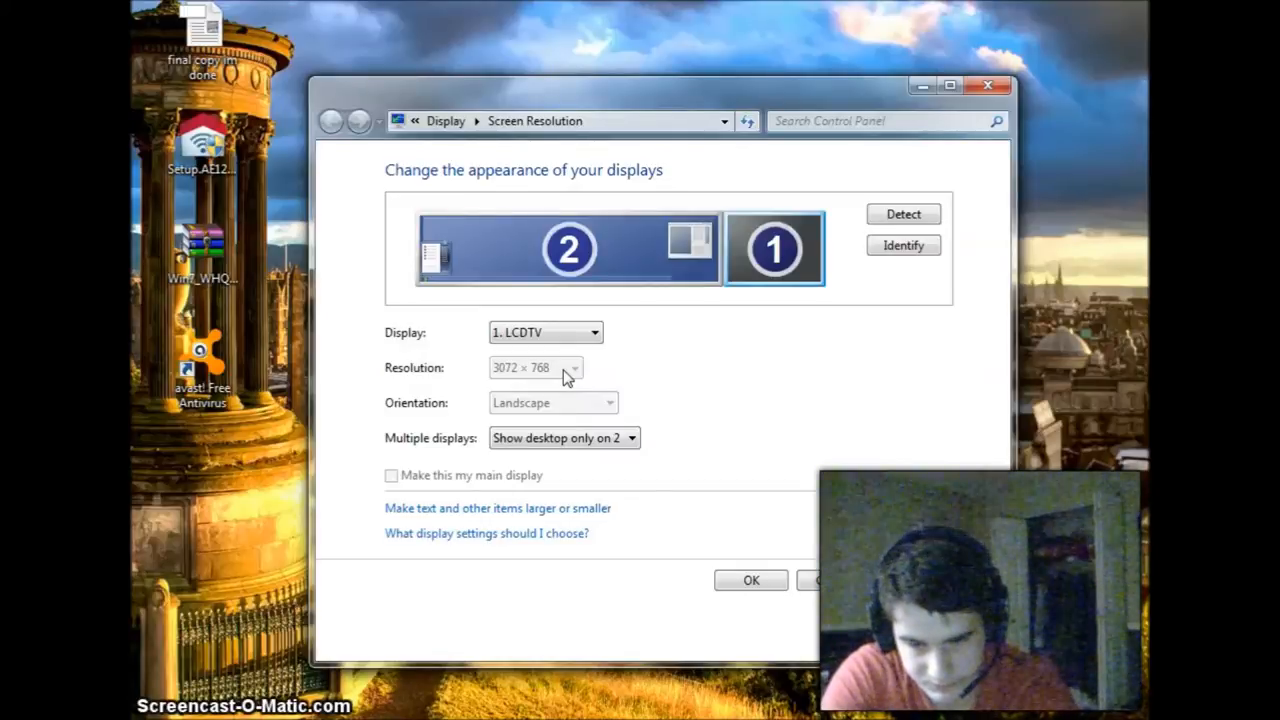
{"action": "mouse_move", "coordinate": [845, 238]}
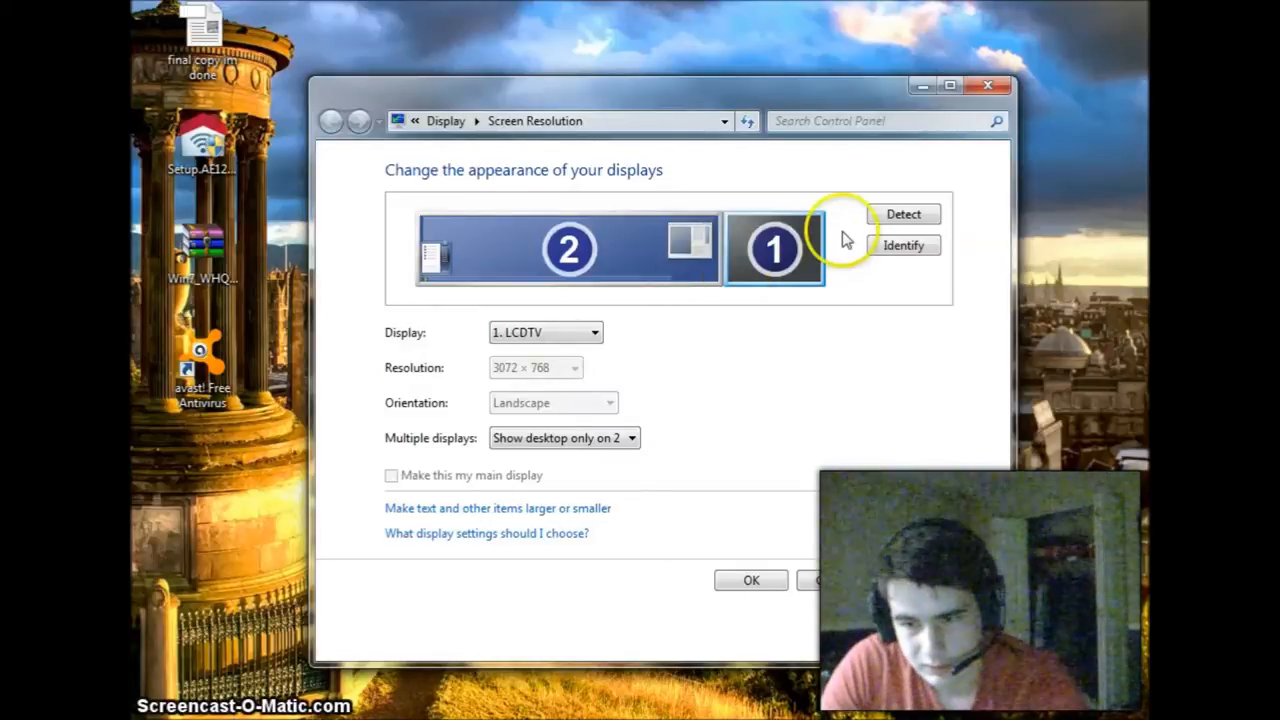
{"action": "mouse_move", "coordinate": [940, 307]}
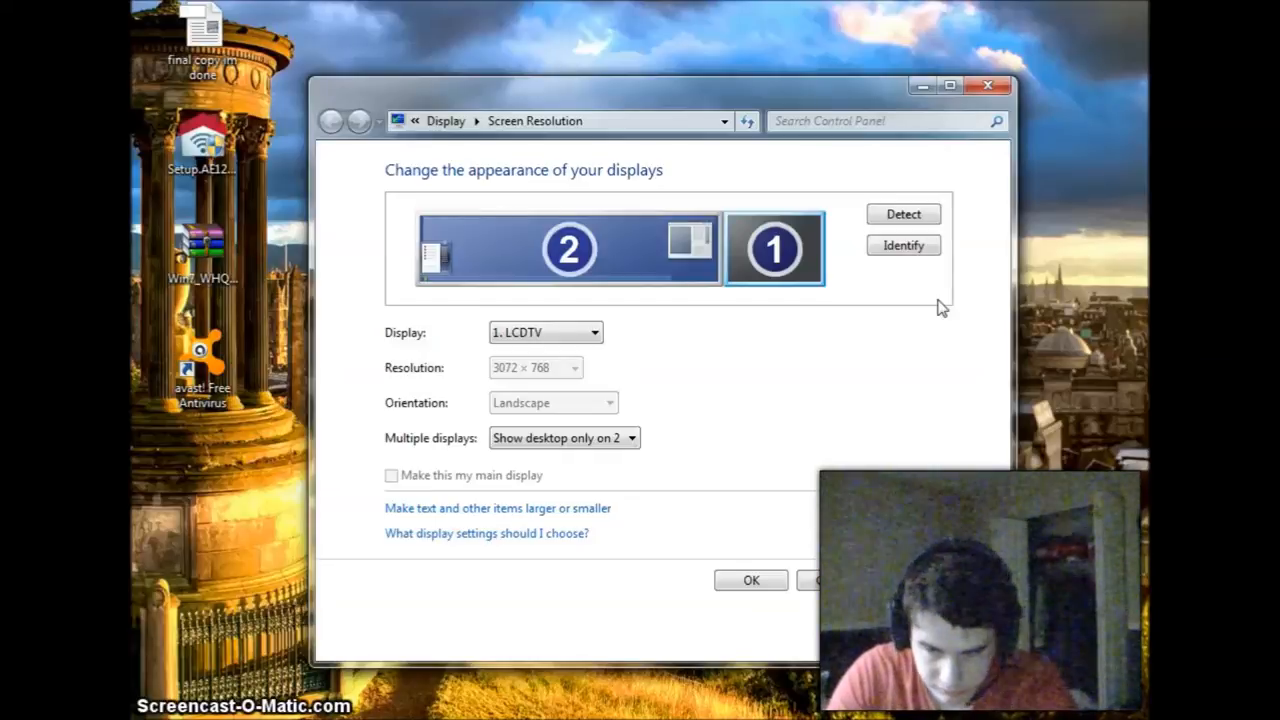
{"action": "mouse_move", "coordinate": [960, 345]}
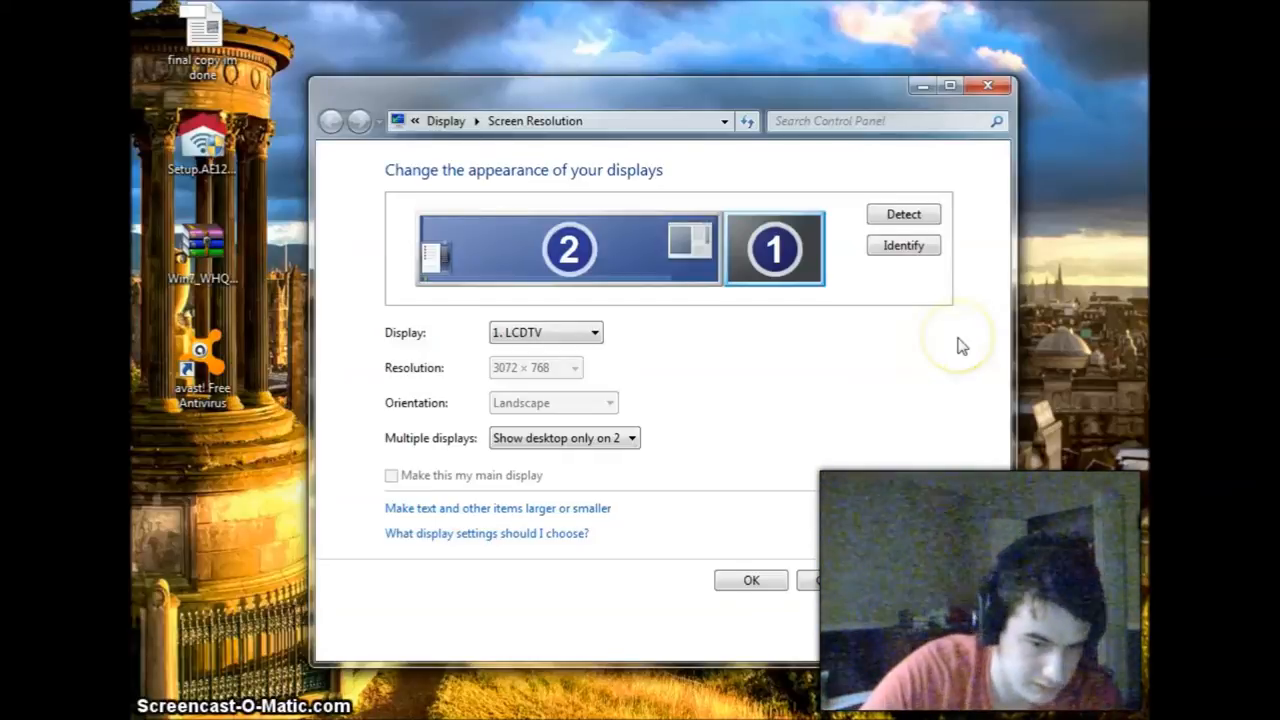
{"action": "mouse_move", "coordinate": [935, 295]}
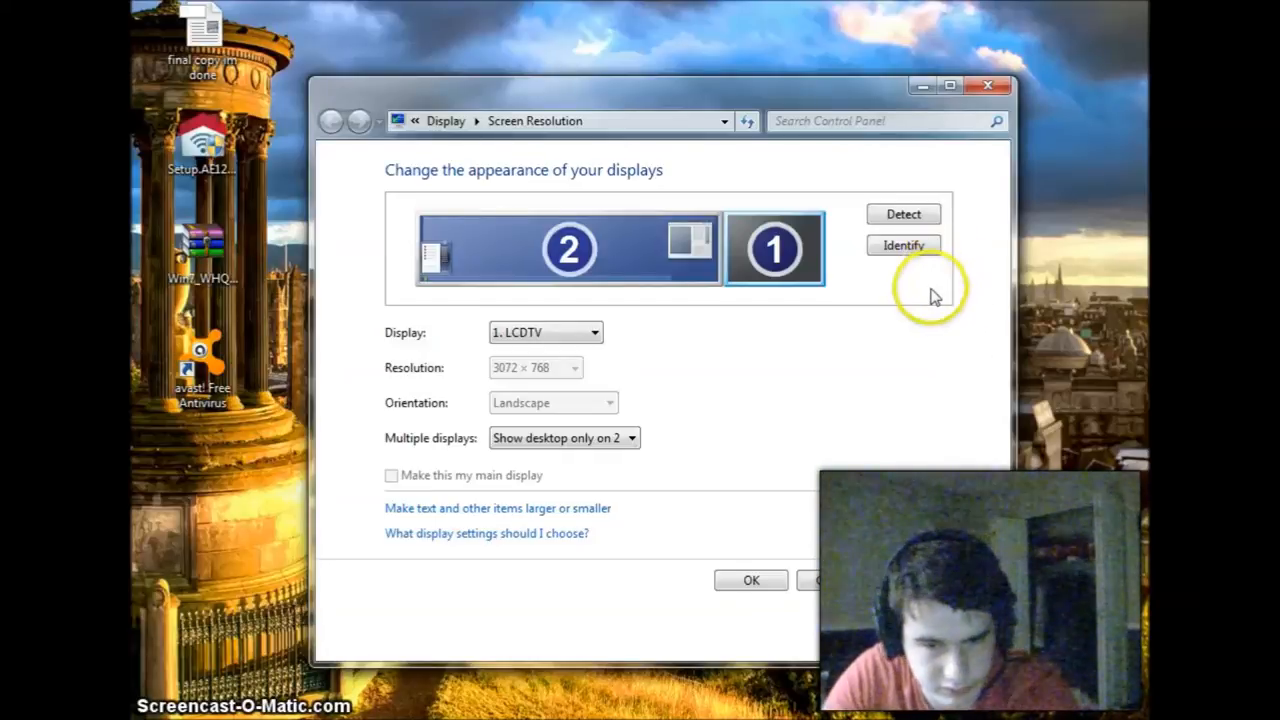
{"action": "mouse_move", "coordinate": [980, 296]}
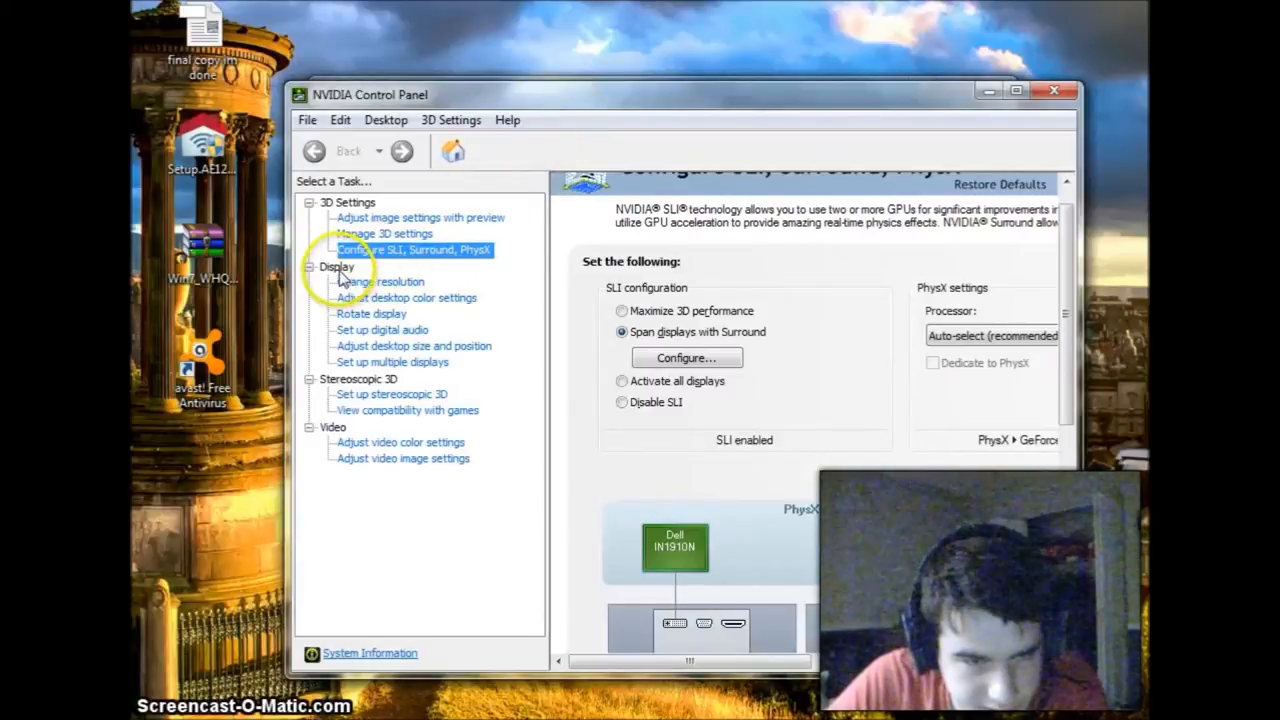
{"action": "left_click", "coordinate": [381, 281]}
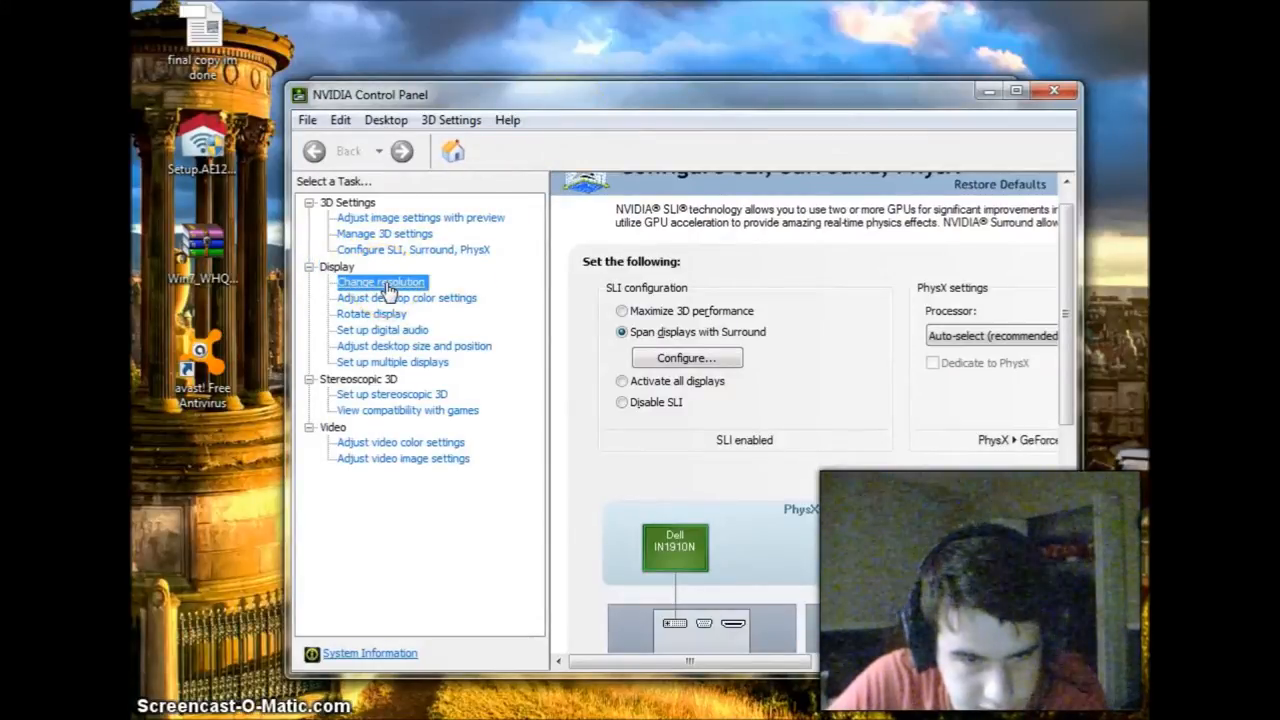
{"action": "left_click", "coordinate": [381, 281]}
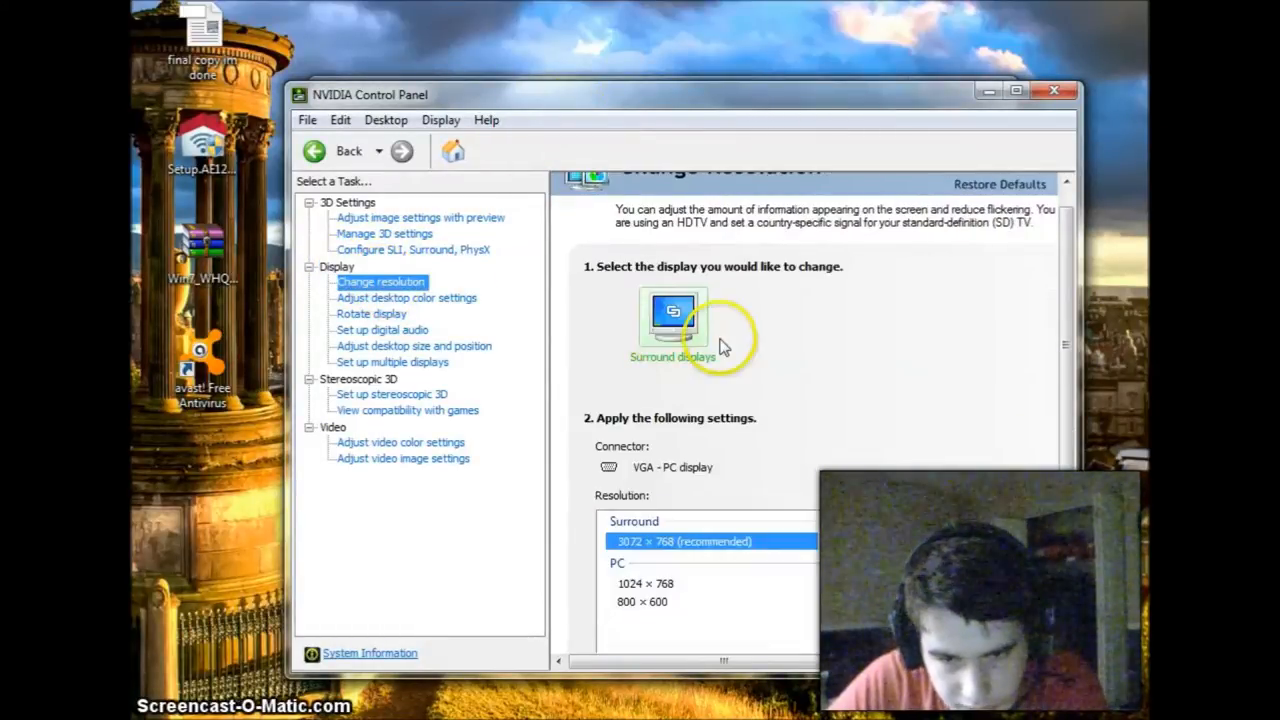
{"action": "mouse_move", "coordinate": [1060, 305]}
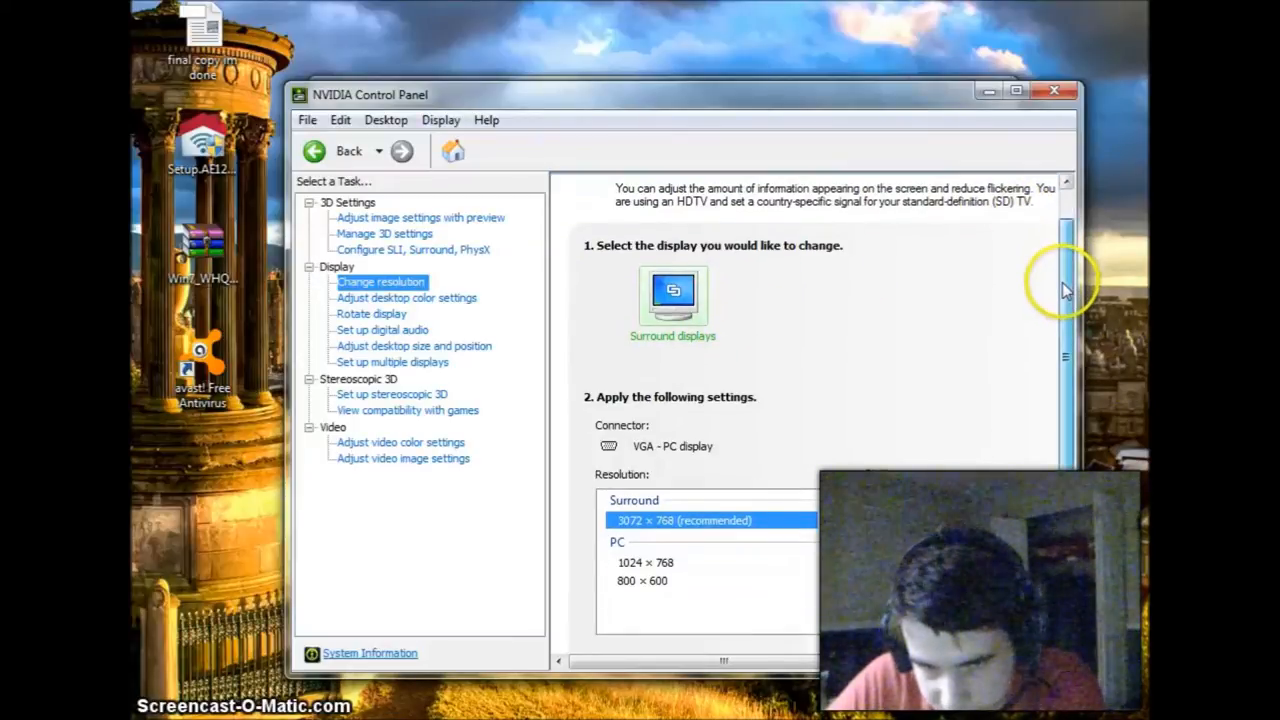
{"action": "scroll", "scroll_direction": "down", "scroll_amount": 3}
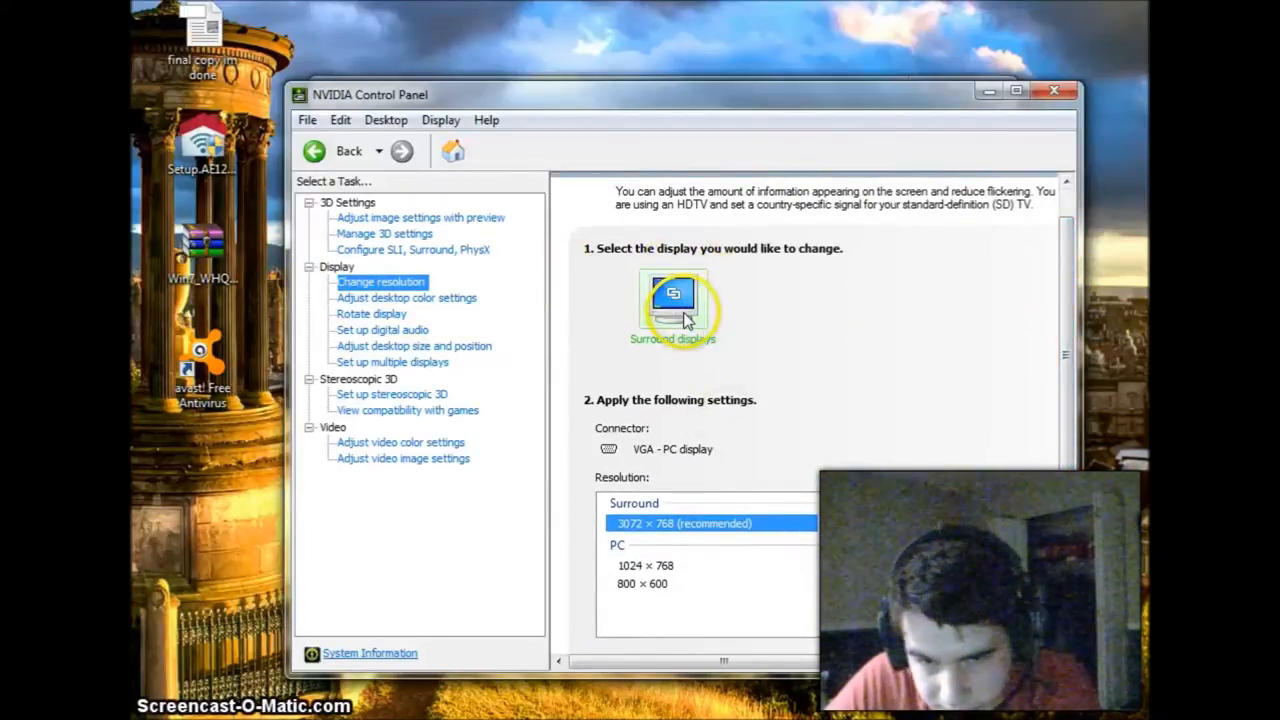
{"action": "mouse_move", "coordinate": [1005, 307]}
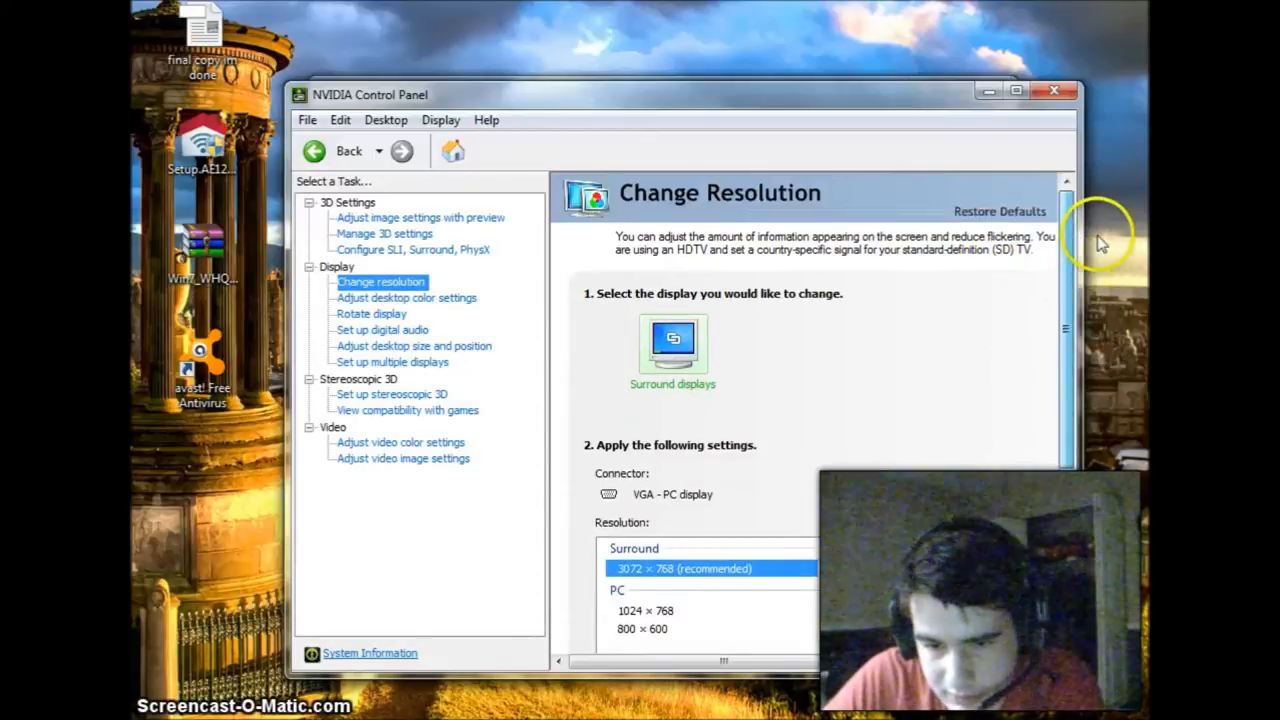
{"action": "scroll", "scroll_direction": "down", "scroll_amount": 3}
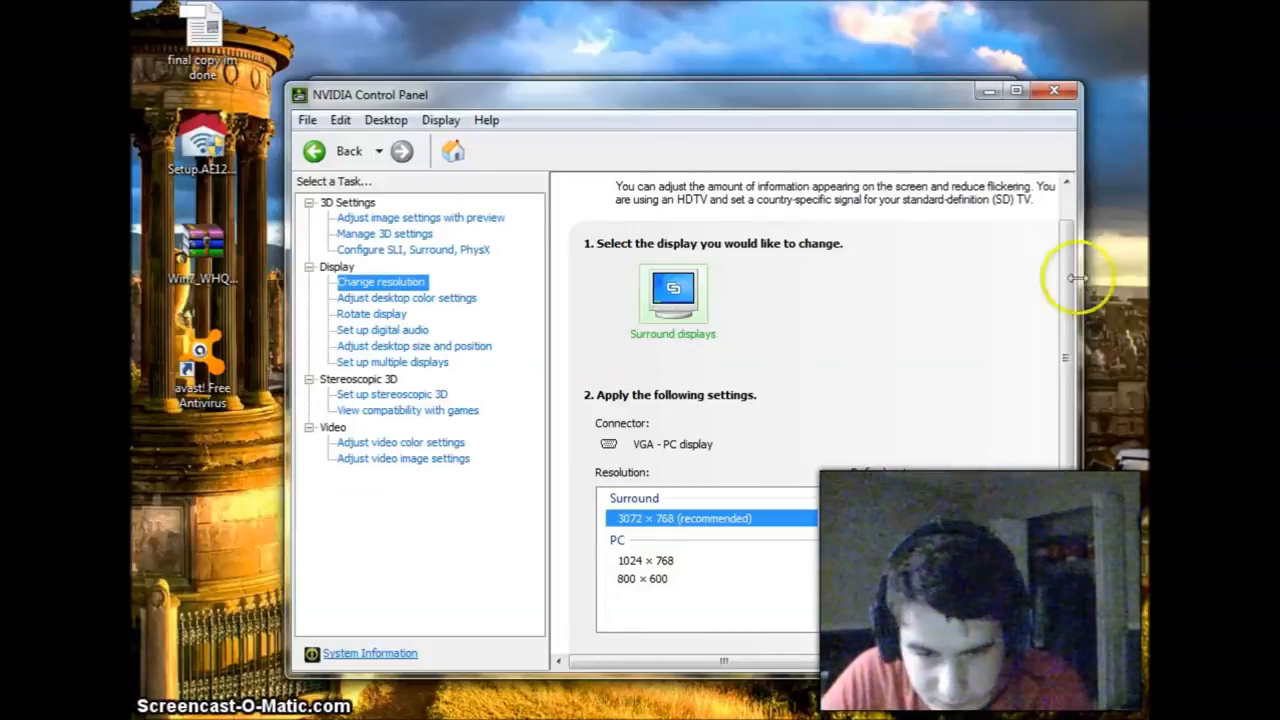
{"action": "mouse_move", "coordinate": [800, 218]}
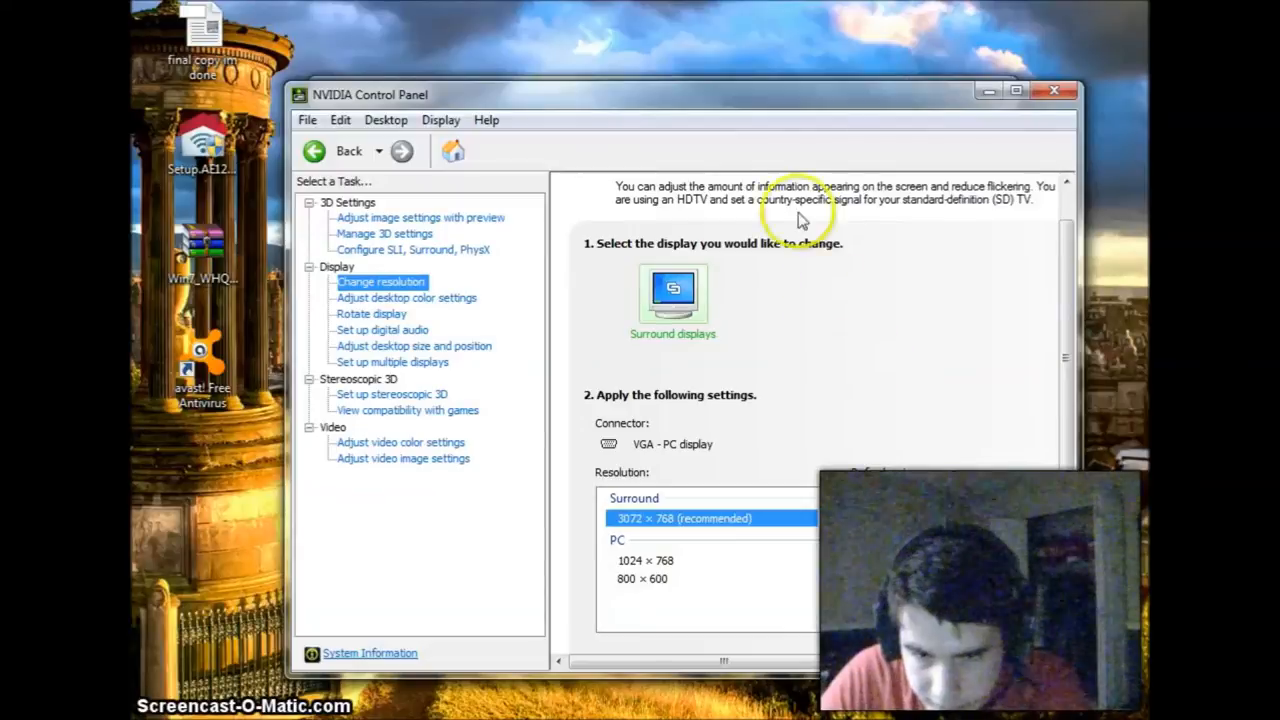
{"action": "mouse_move", "coordinate": [605, 265]}
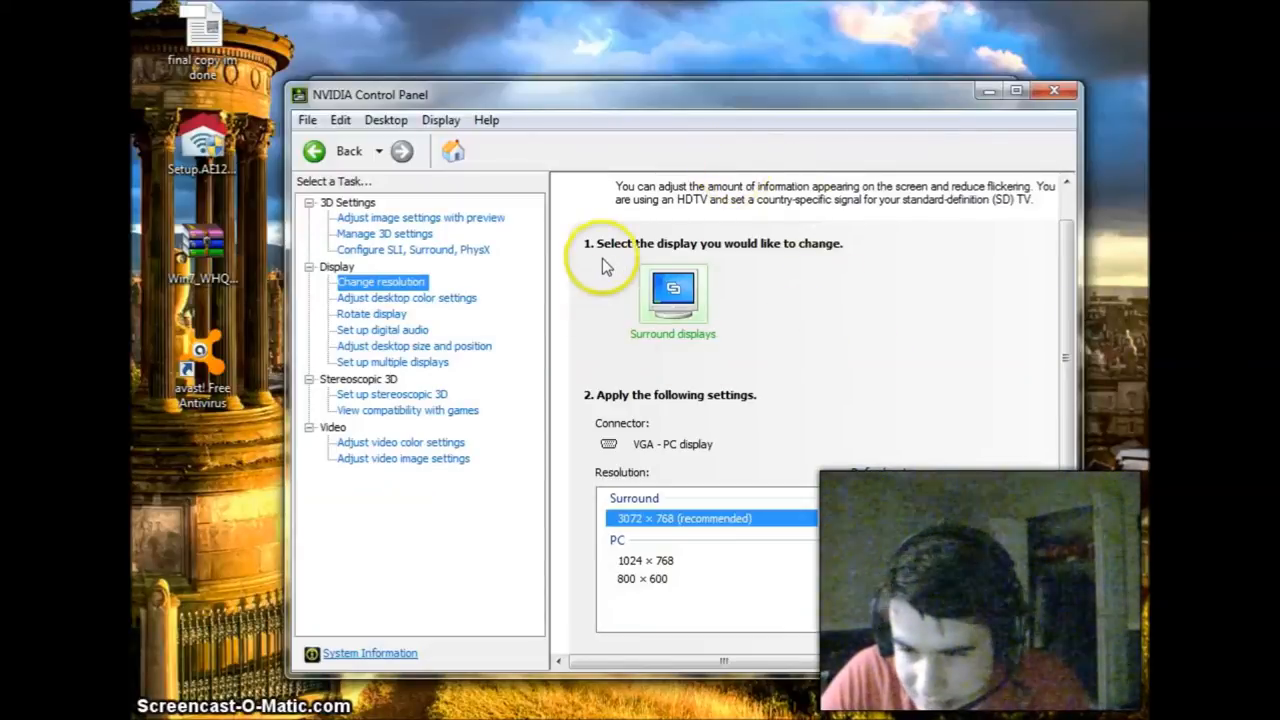
{"action": "mouse_move", "coordinate": [415, 290]}
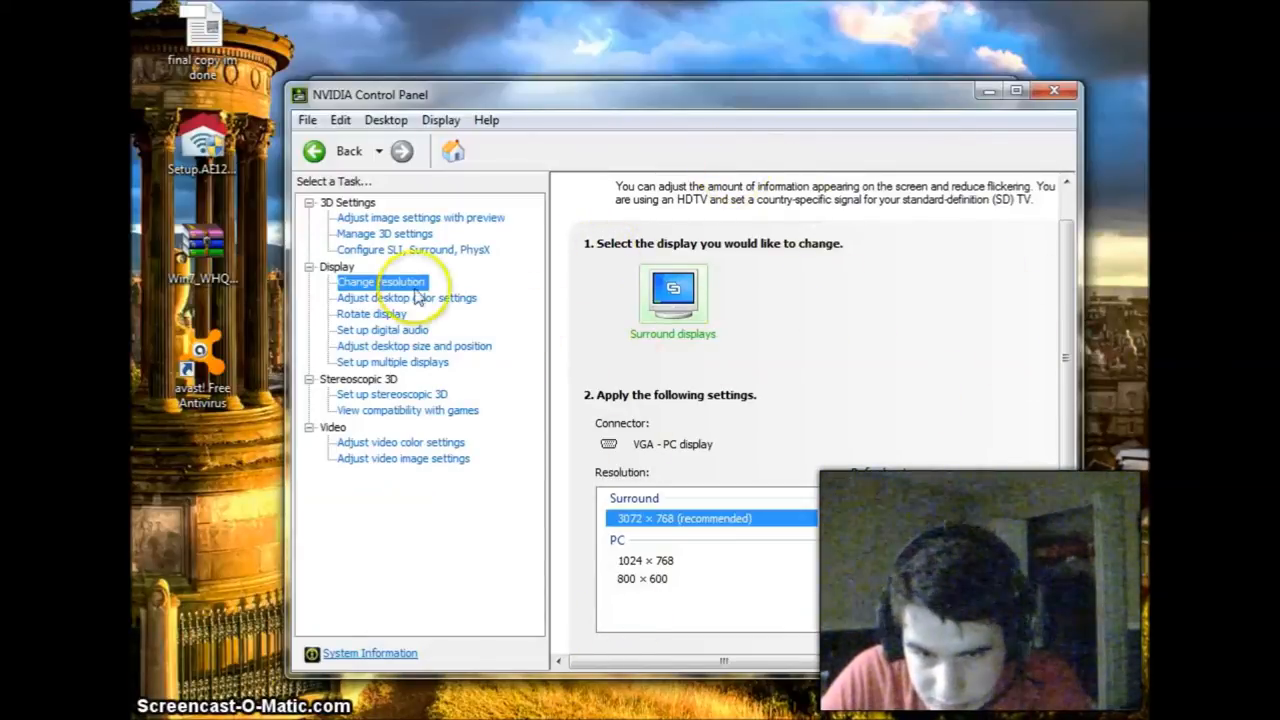
{"action": "mouse_move", "coordinate": [420, 545]}
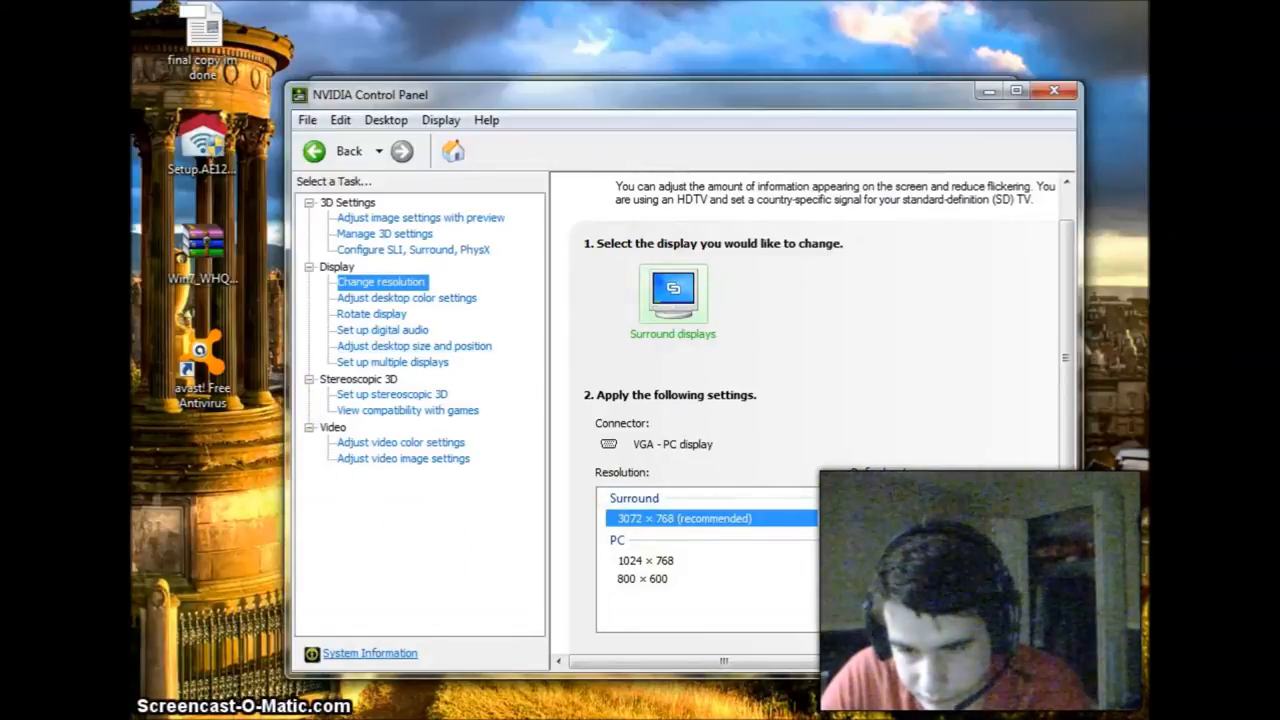
{"action": "mouse_move", "coordinate": [965, 330]}
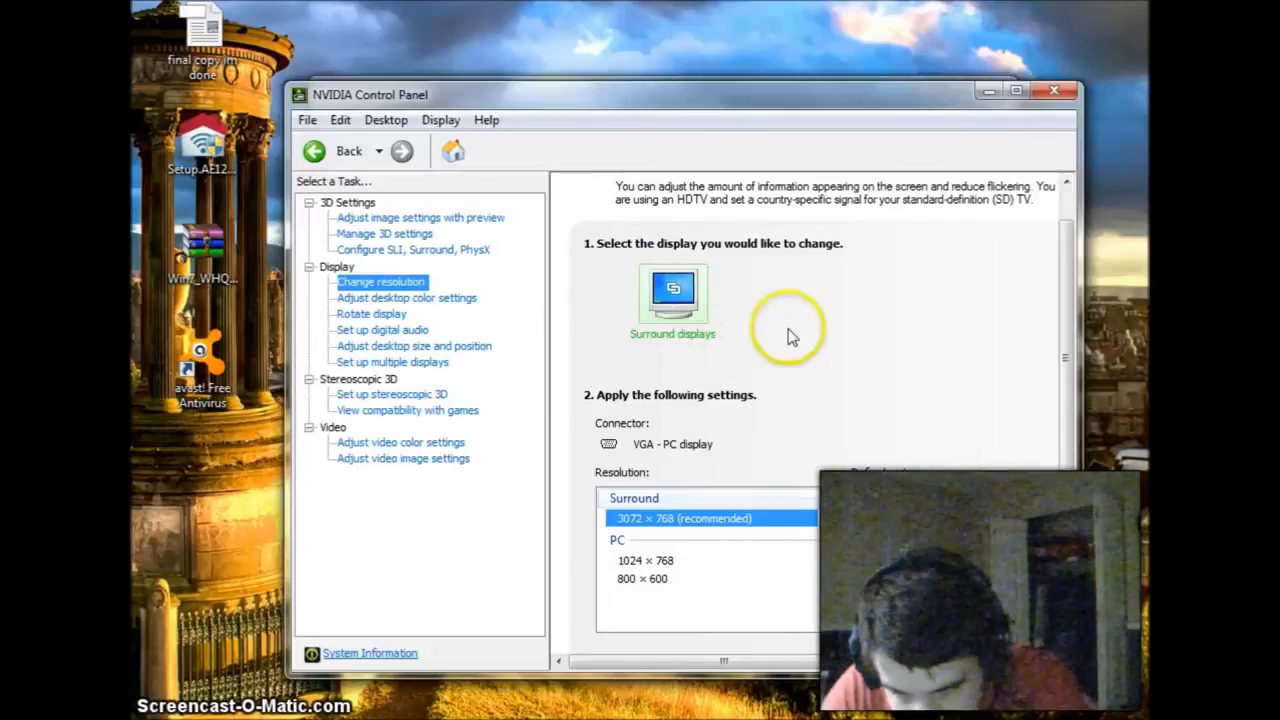
{"action": "mouse_move", "coordinate": [400, 183]}
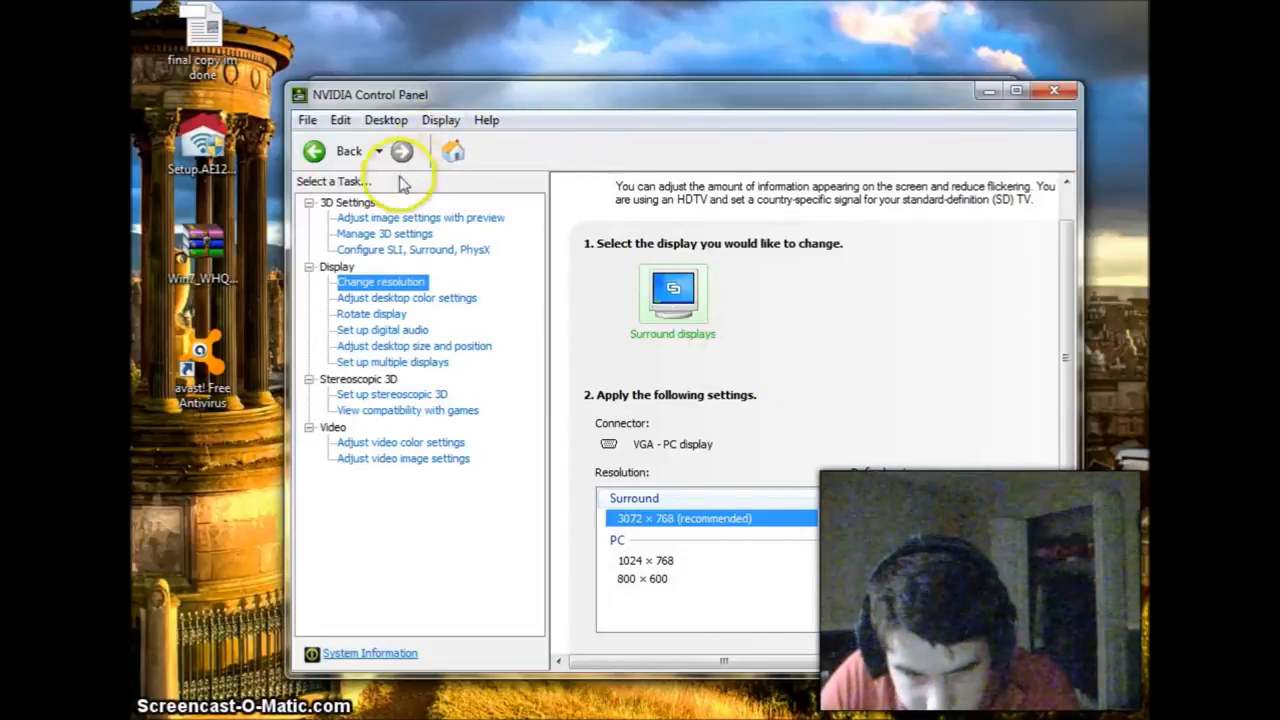
{"action": "mouse_move", "coordinate": [827, 330]}
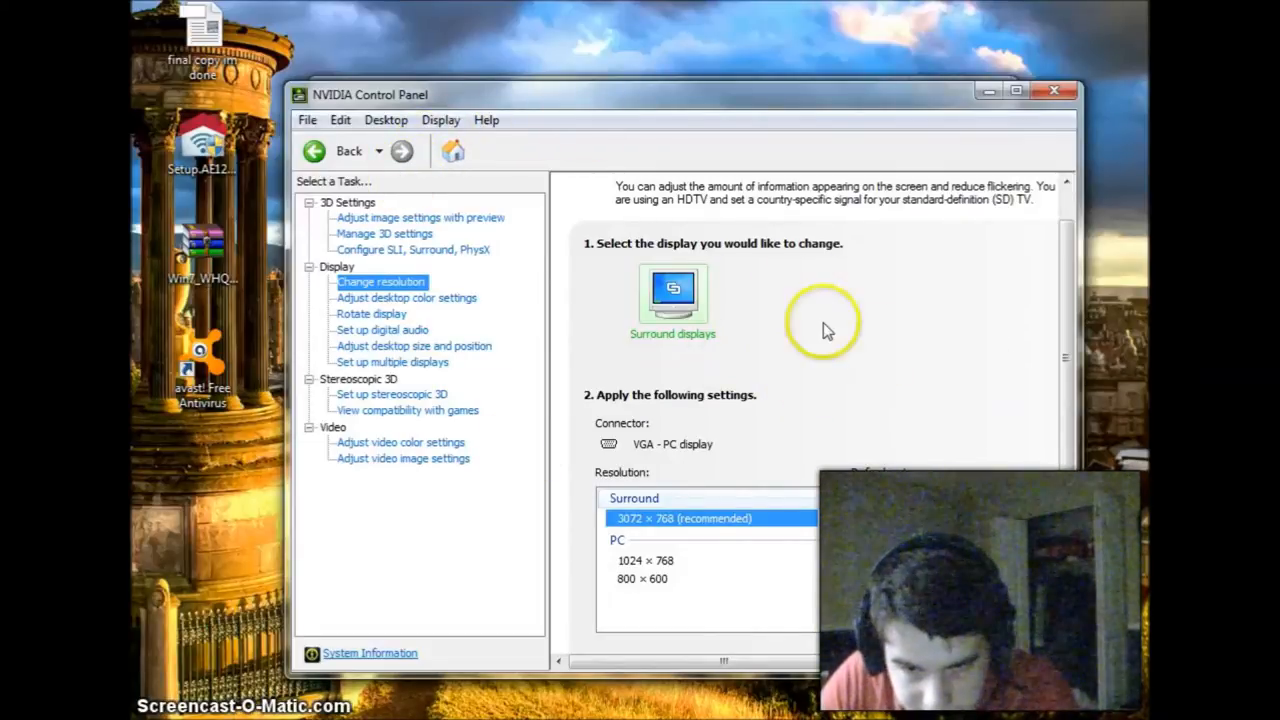
{"action": "mouse_move", "coordinate": [690, 462]}
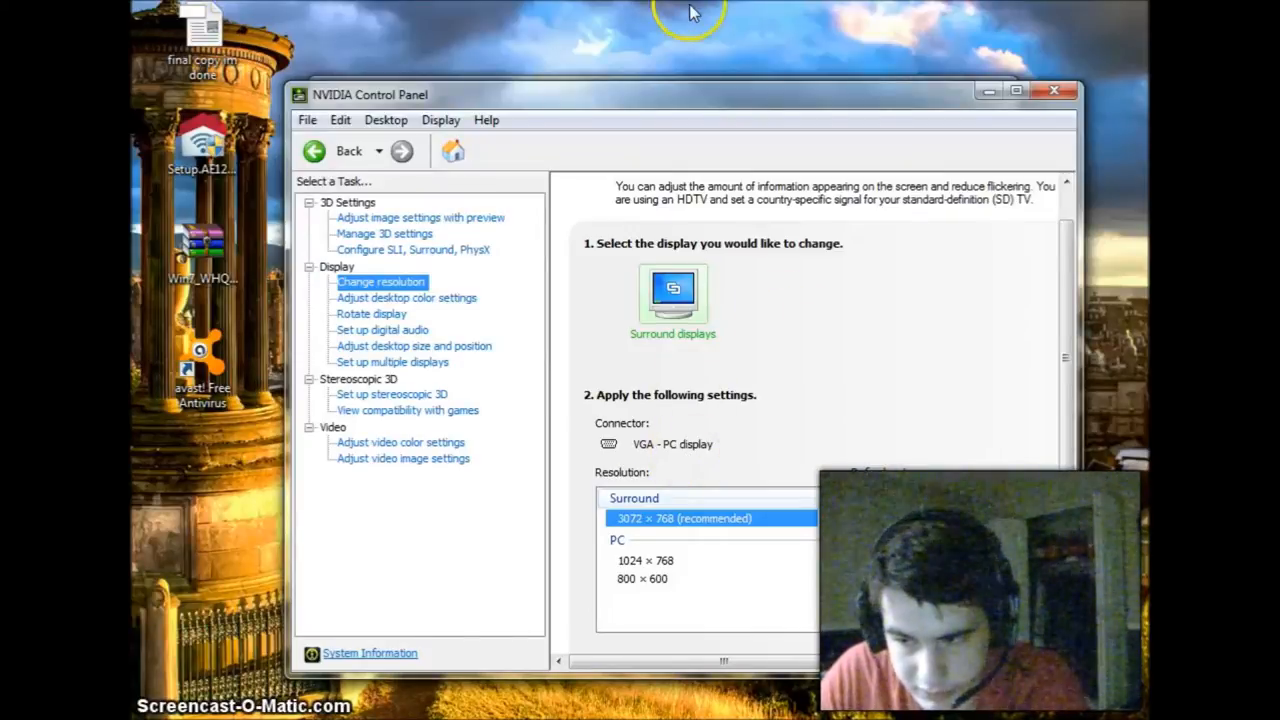
{"action": "mouse_move", "coordinate": [672, 363]}
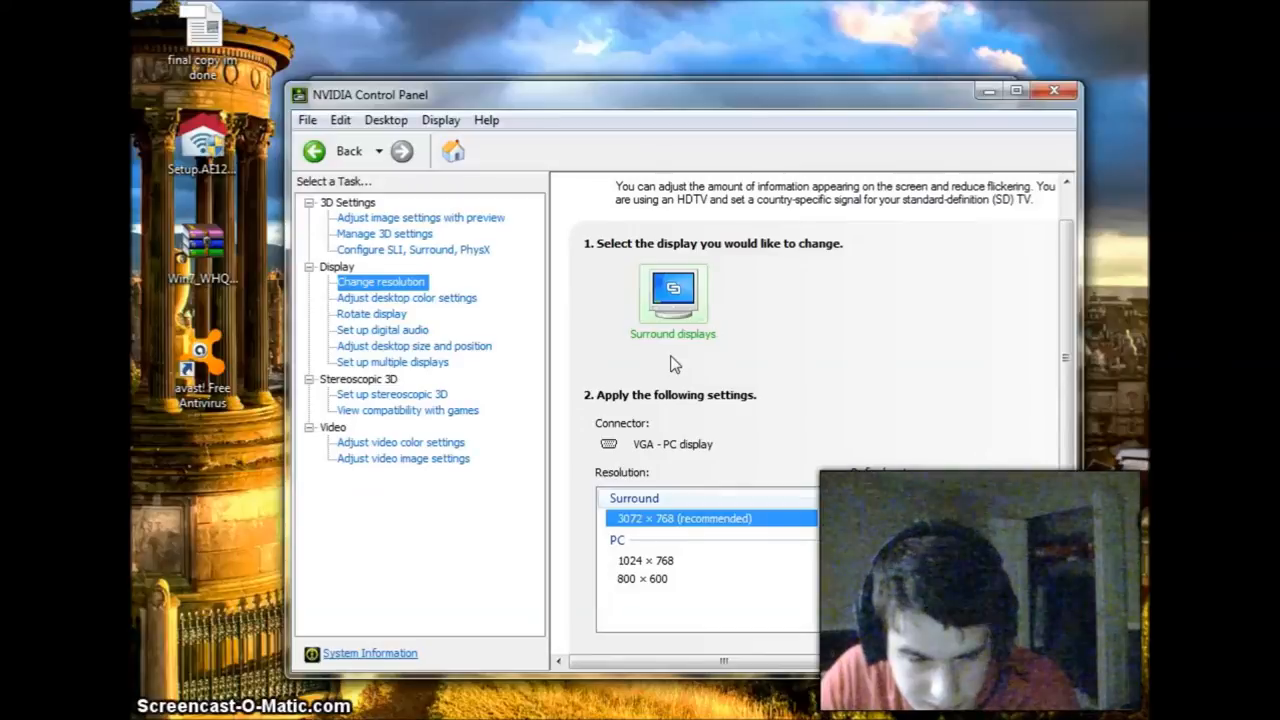
{"action": "mouse_move", "coordinate": [690, 356]}
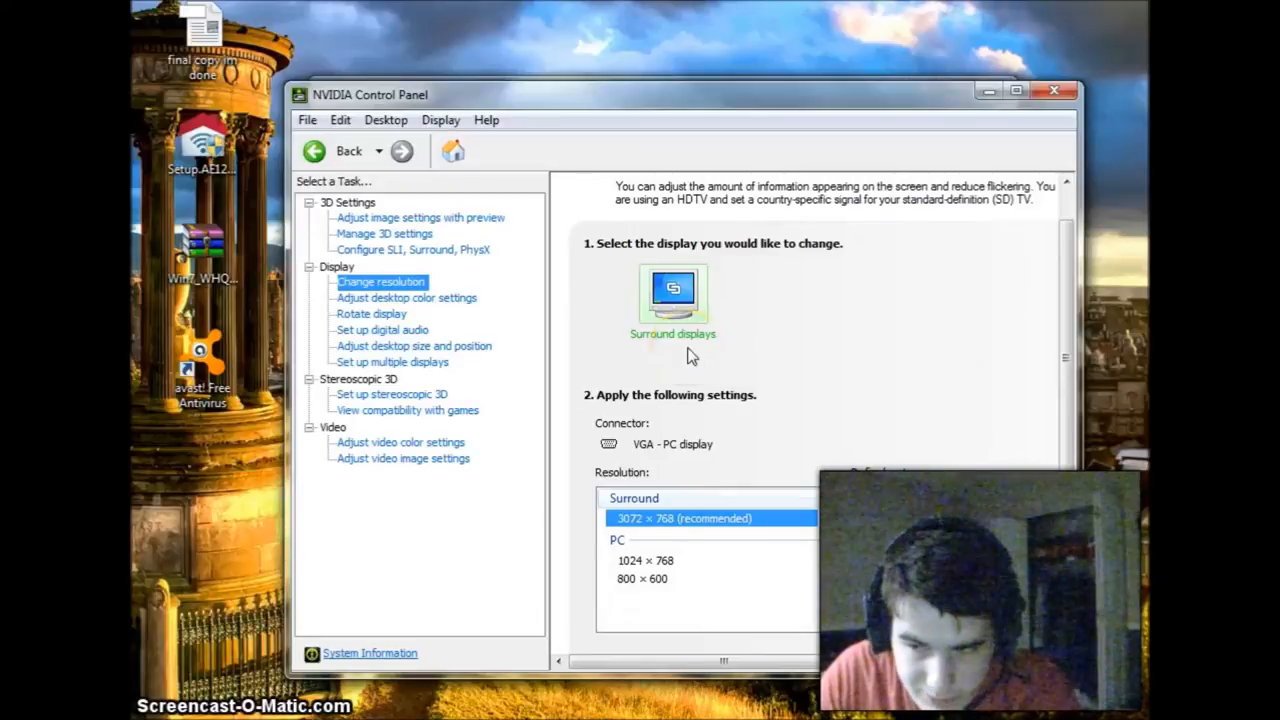
{"action": "mouse_move", "coordinate": [672, 215]}
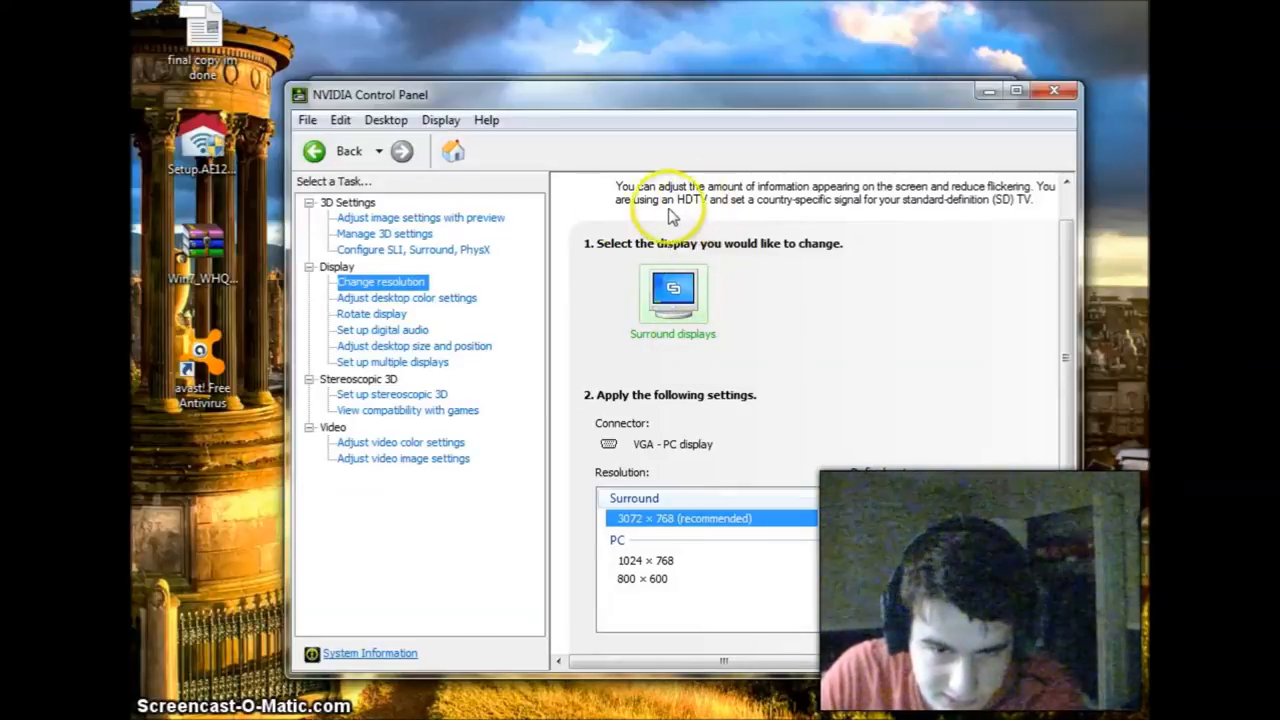
{"action": "mouse_move", "coordinate": [783, 96]}
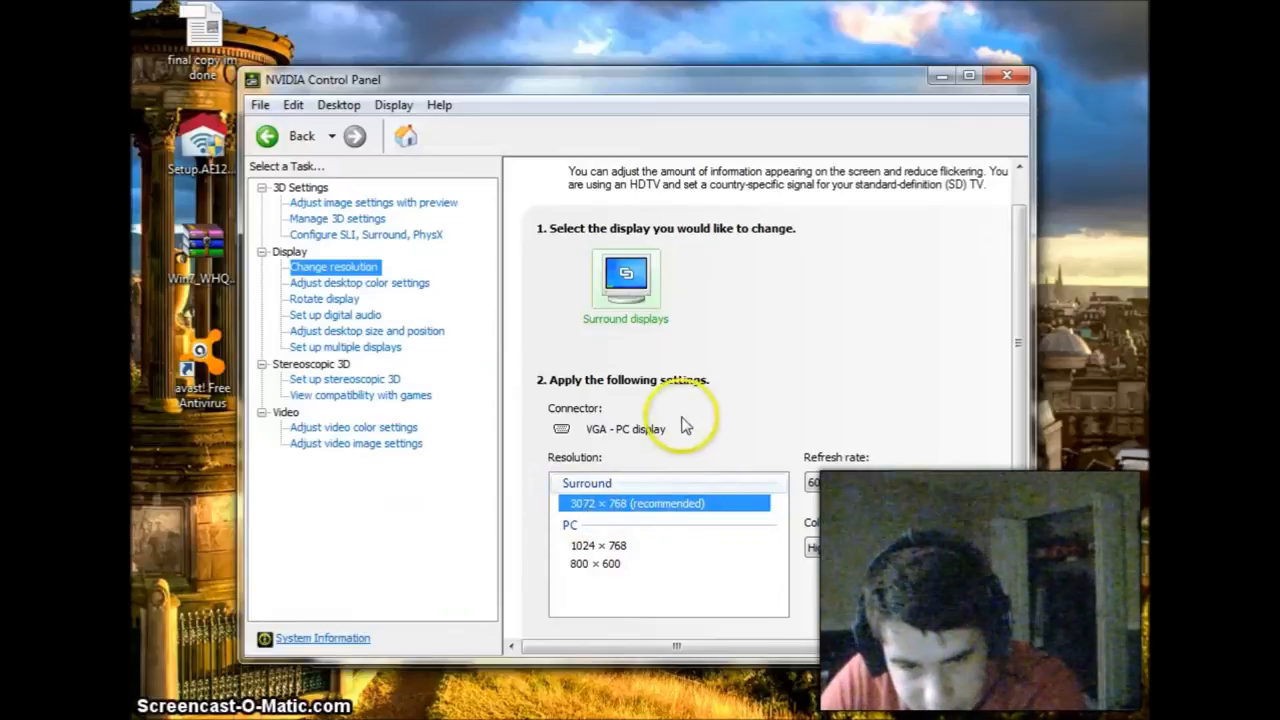
{"action": "mouse_move", "coordinate": [755, 350]}
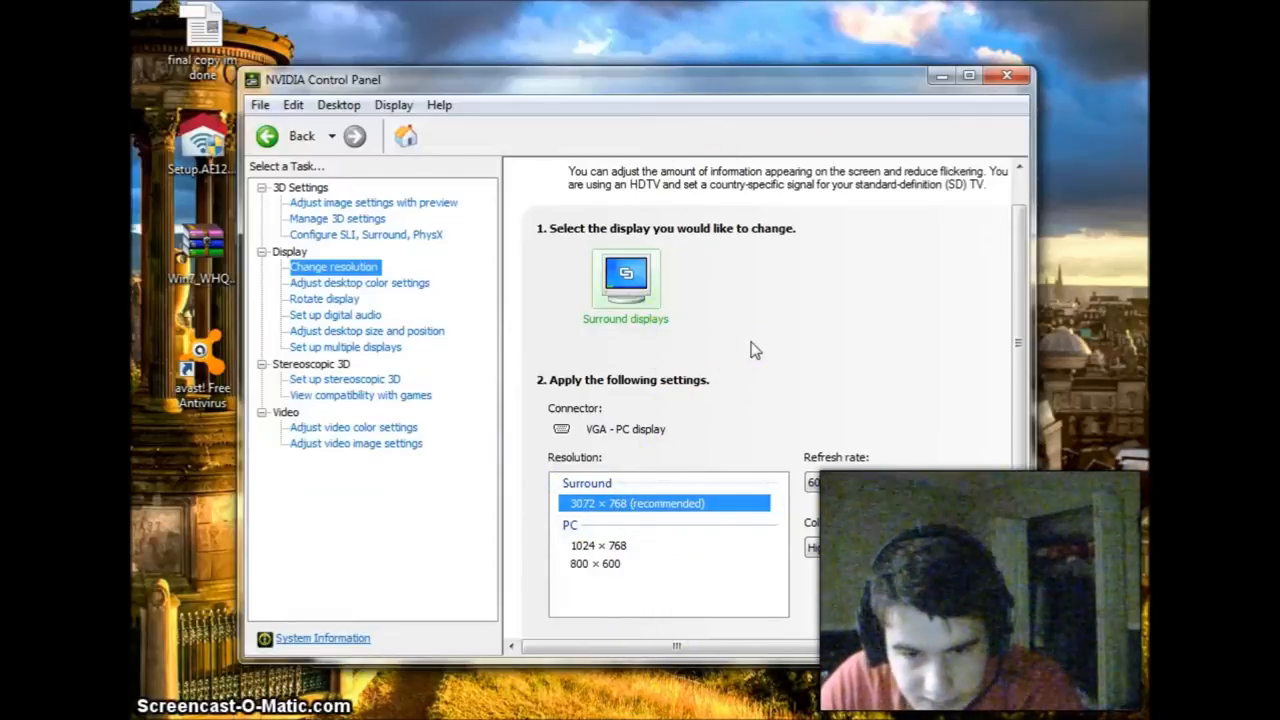
{"action": "mouse_move", "coordinate": [1140, 225]}
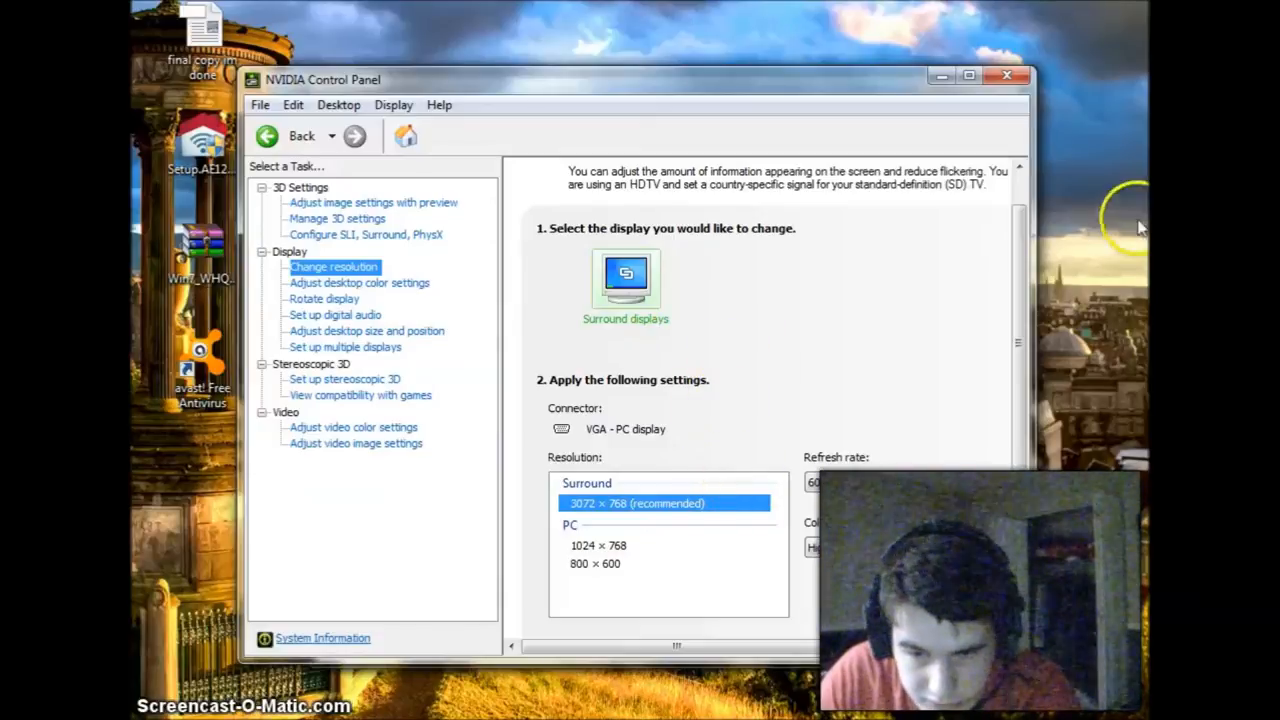
{"action": "mouse_move", "coordinate": [880, 340]}
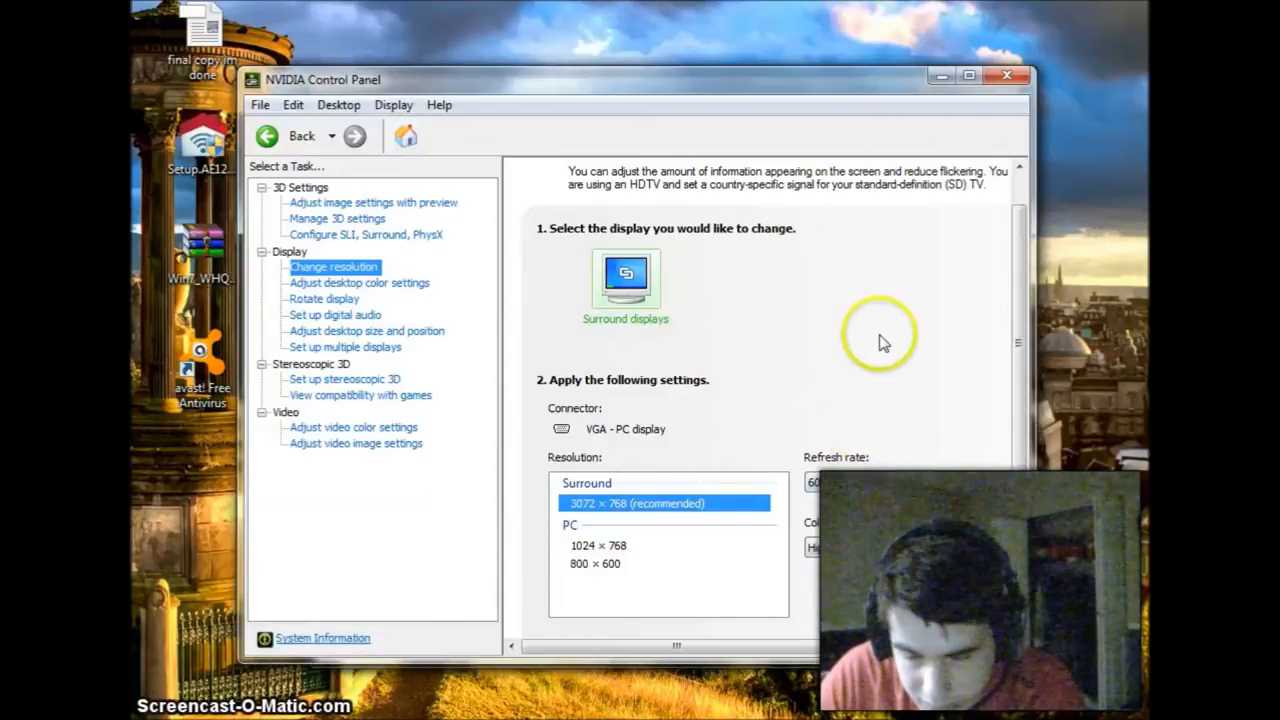
{"action": "mouse_move", "coordinate": [690, 272]}
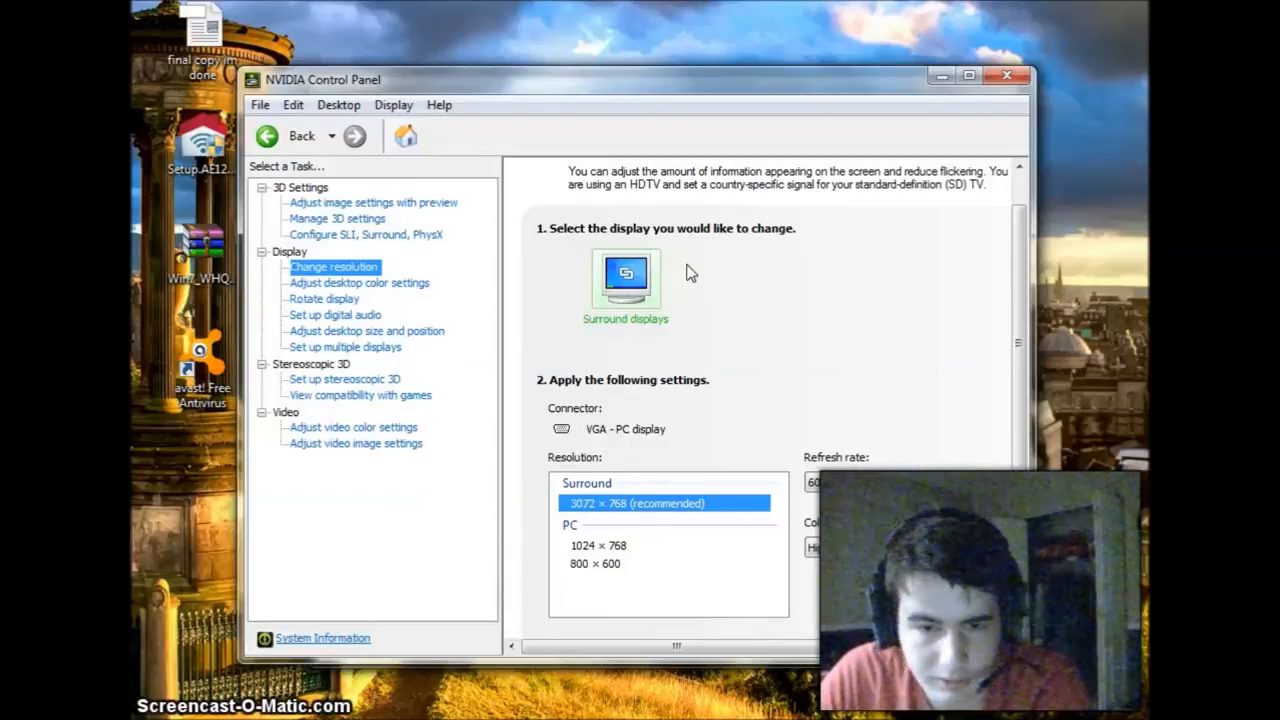
{"action": "mouse_move", "coordinate": [720, 290]}
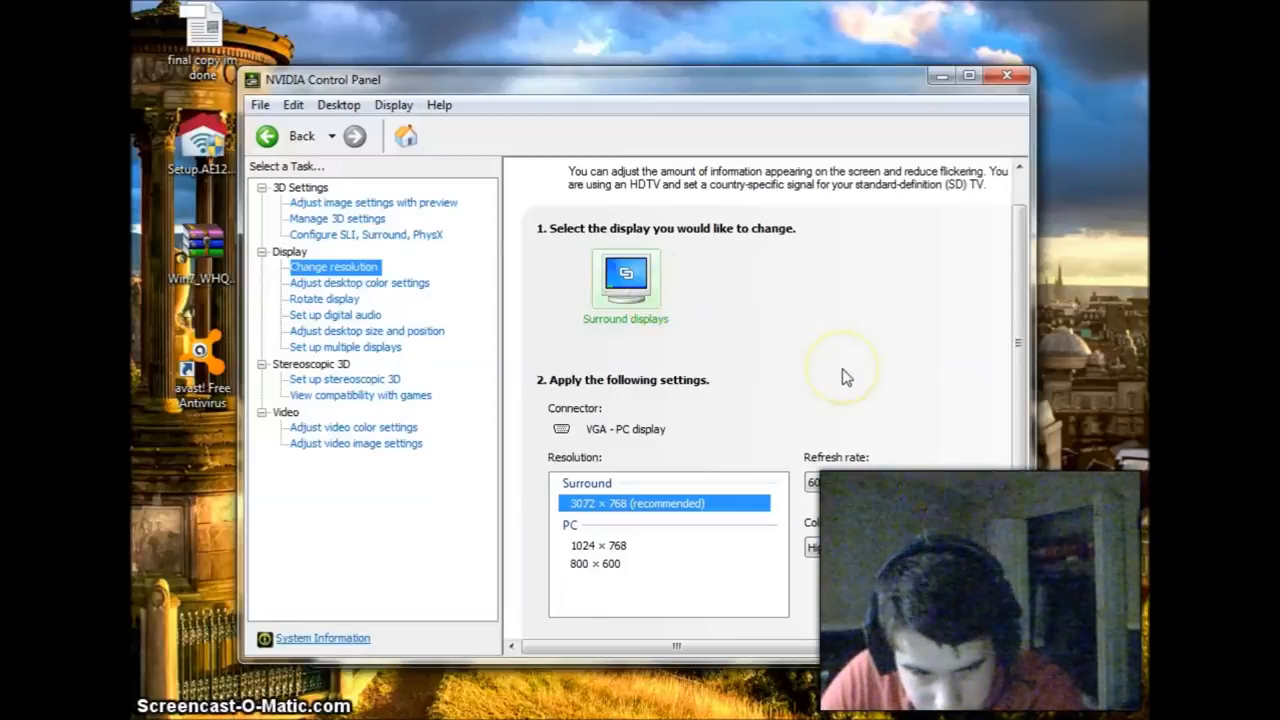
{"action": "mouse_move", "coordinate": [877, 398]}
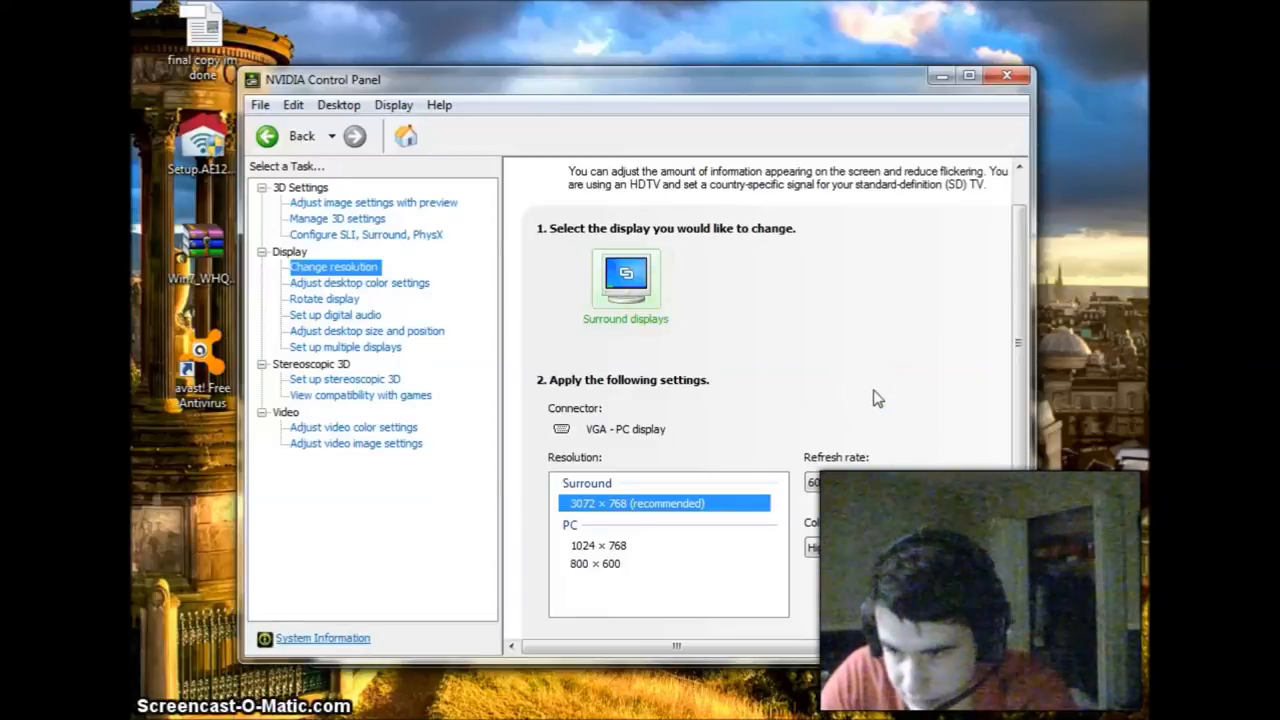
{"action": "mouse_move", "coordinate": [795, 385]}
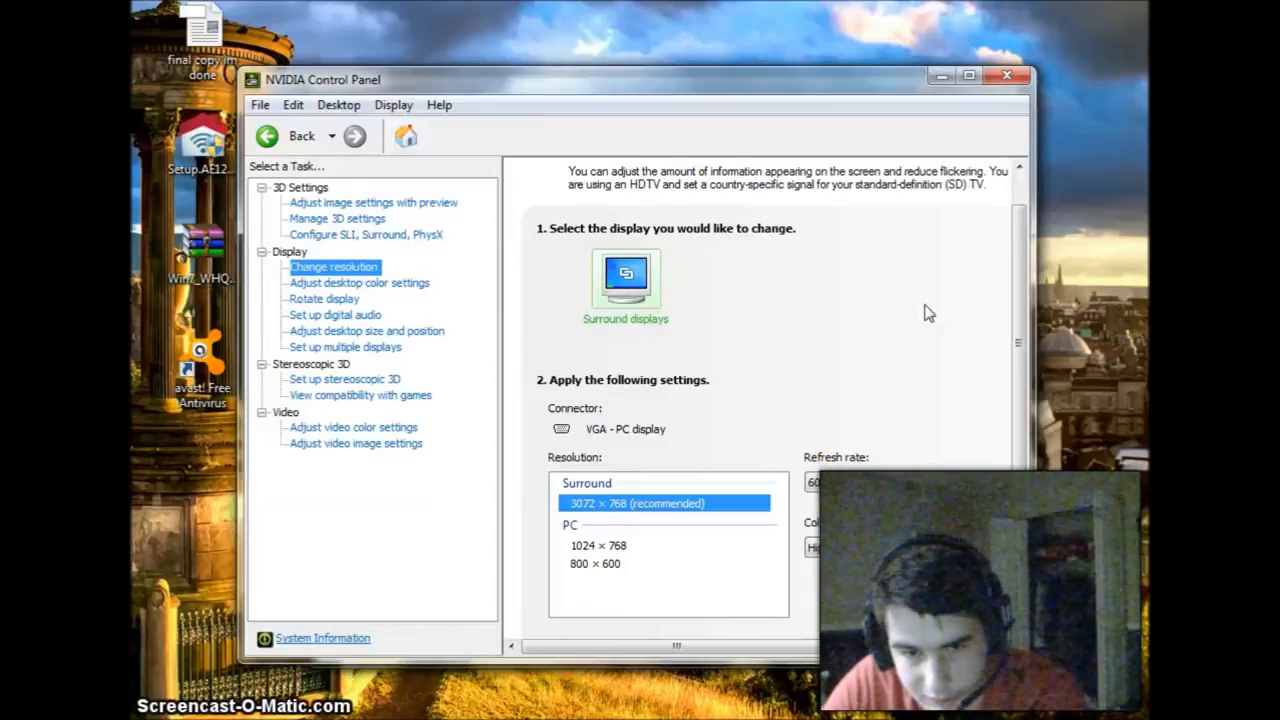
{"action": "mouse_move", "coordinate": [895, 420]}
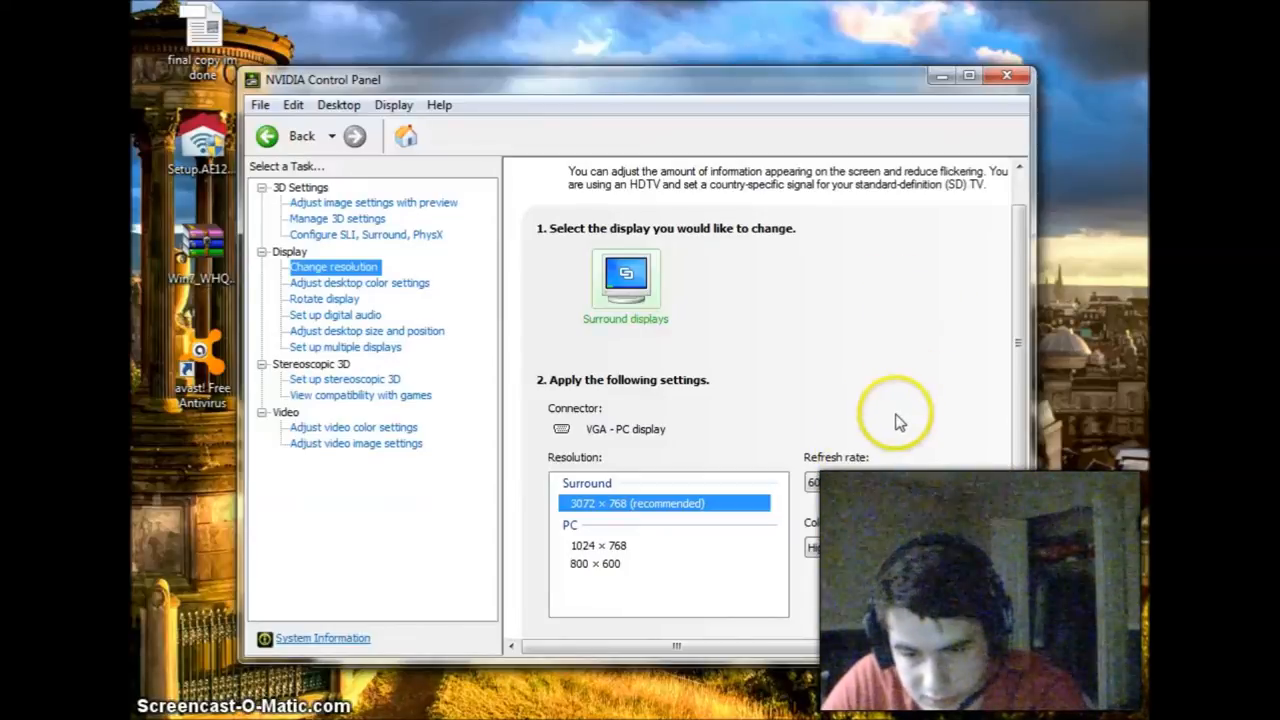
{"action": "mouse_move", "coordinate": [1045, 517]}
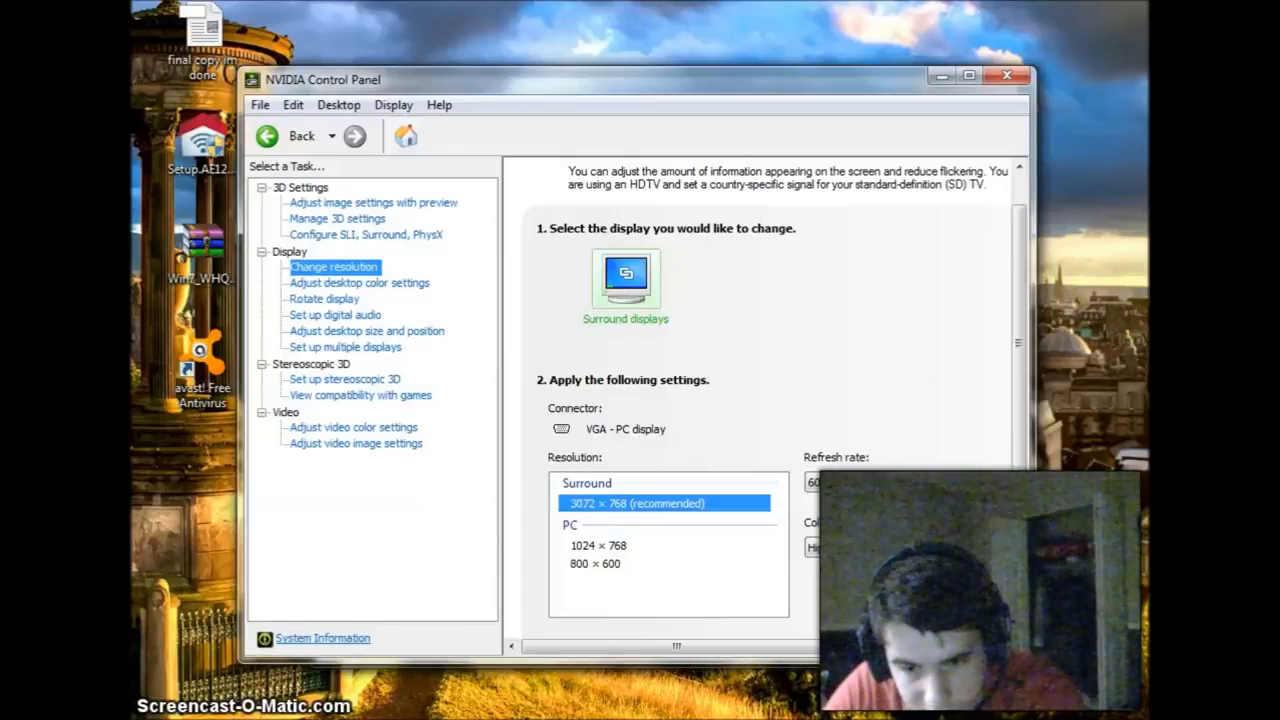
{"action": "scroll", "scroll_direction": "down", "scroll_amount": 3}
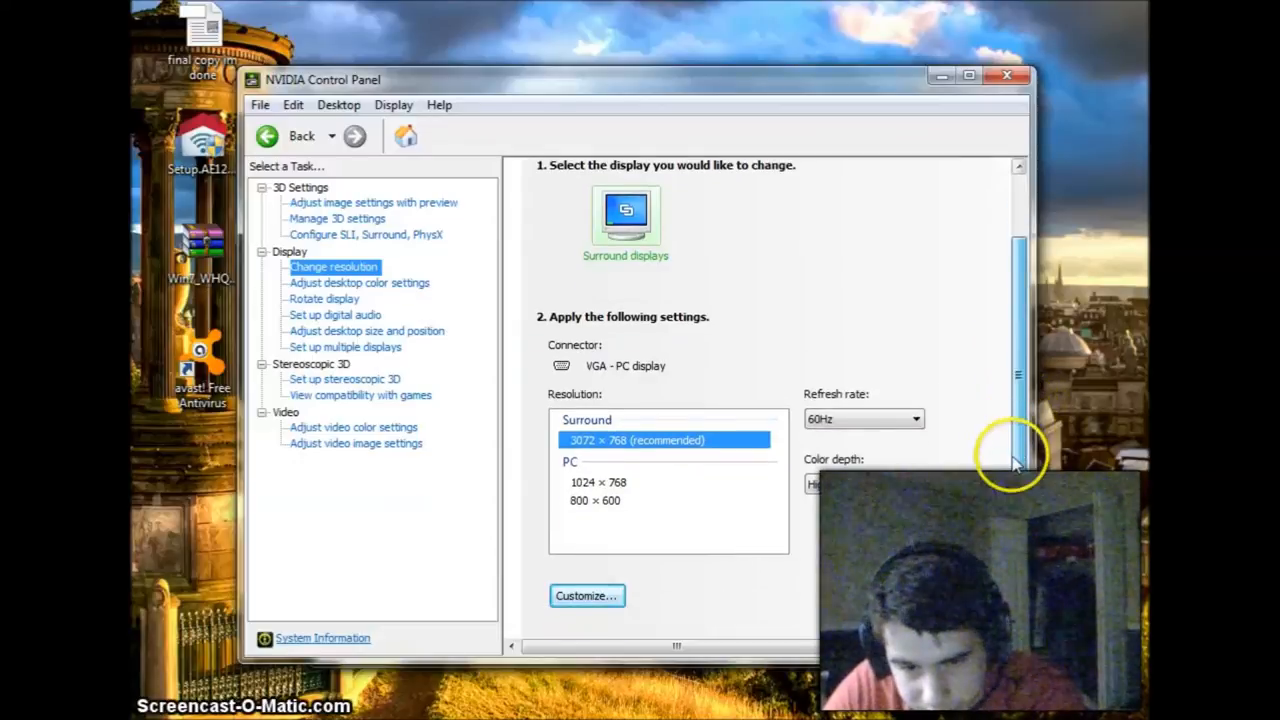
{"action": "scroll", "scroll_direction": "down", "scroll_amount": 3}
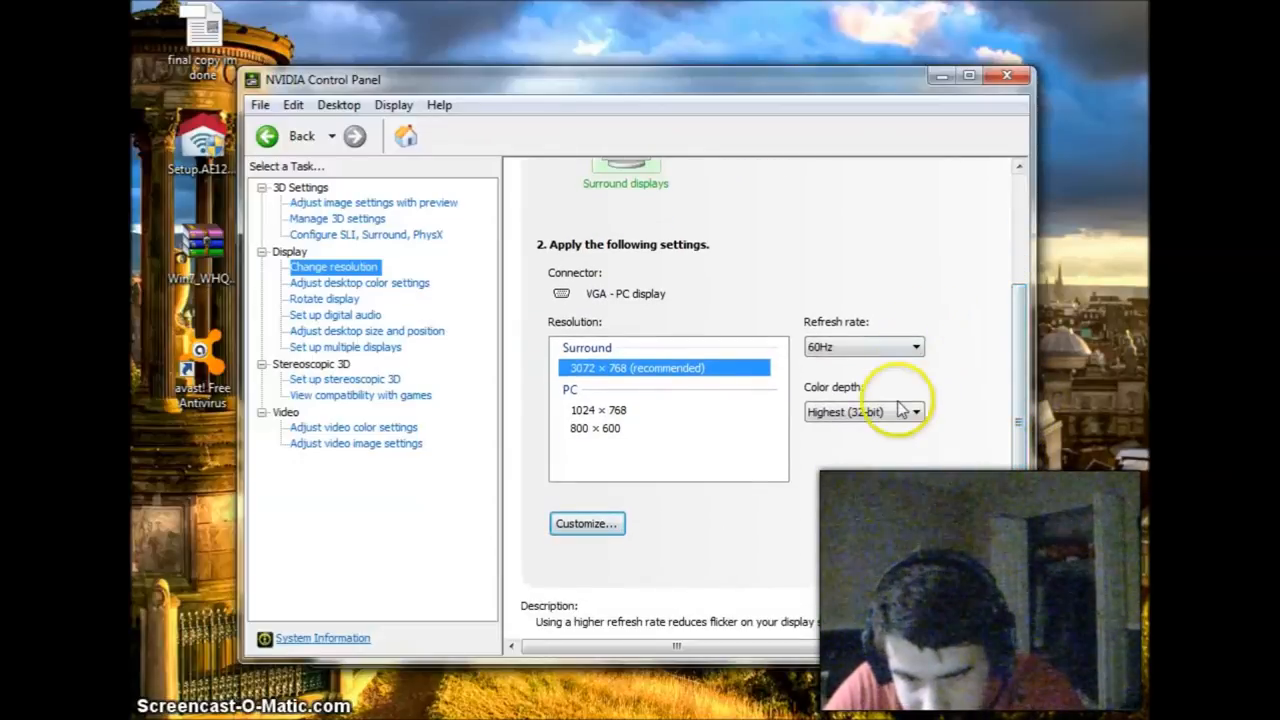
{"action": "left_click", "coordinate": [860, 411]}
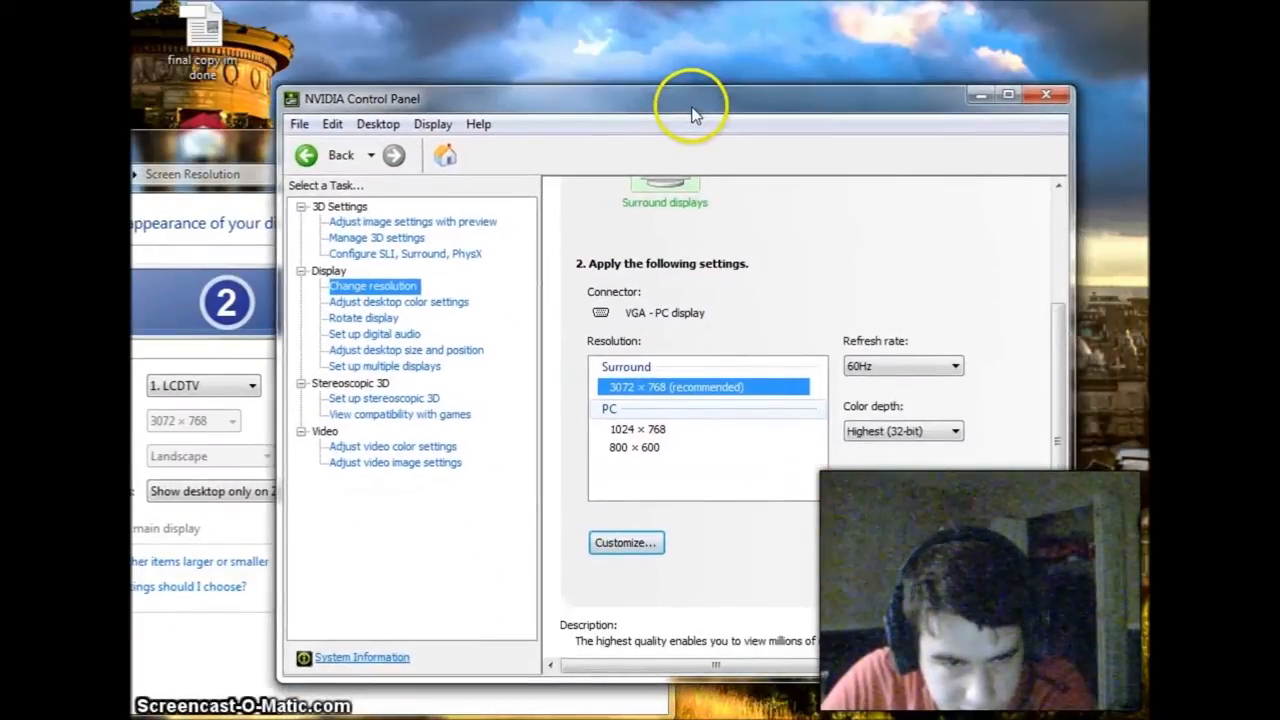
Go to Configure SLI, Surround, PhysX and confirm 'Span displays with Surround' is selected
{"action": "left_click", "coordinate": [405, 253]}
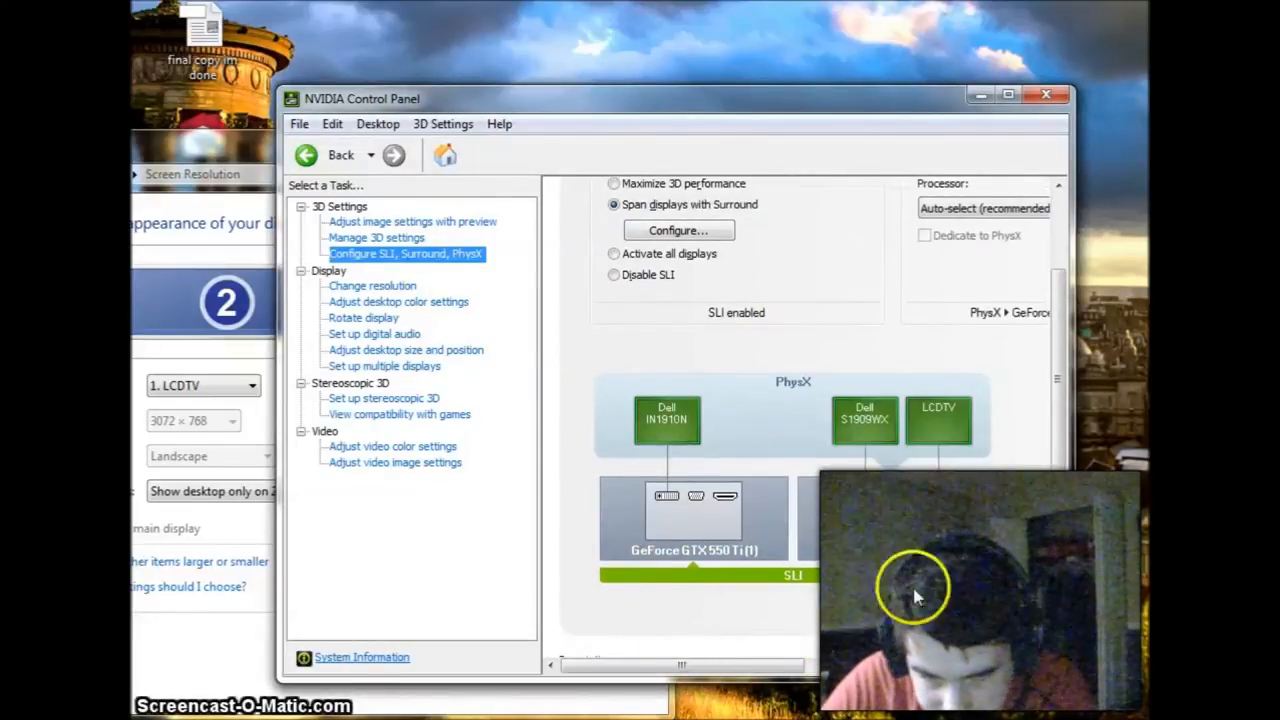
{"action": "mouse_move", "coordinate": [893, 415]}
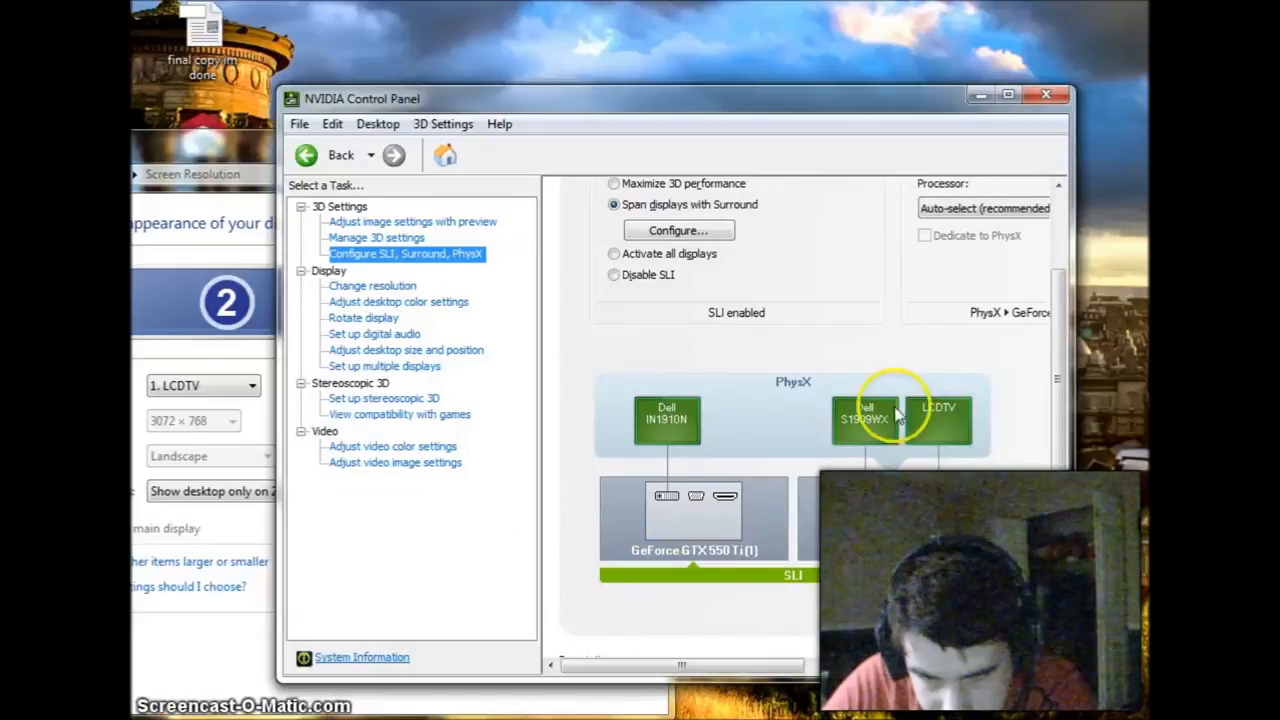
{"action": "mouse_move", "coordinate": [585, 517]}
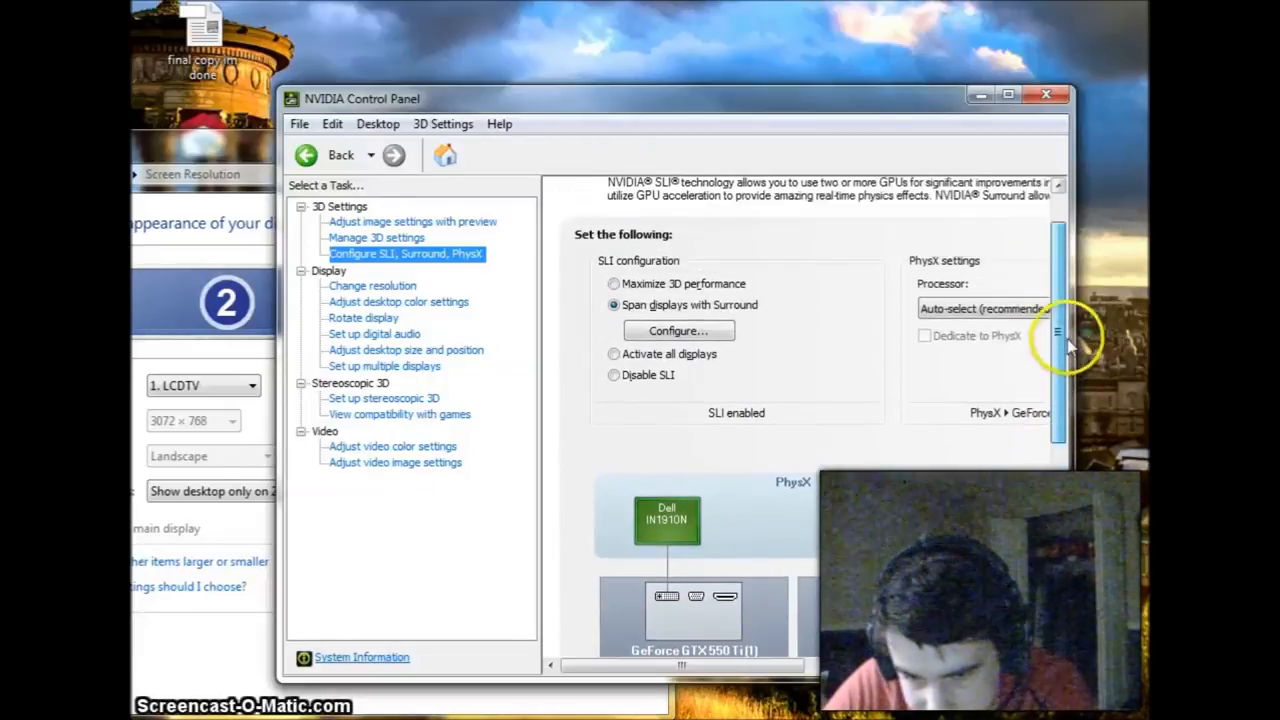
{"action": "scroll", "scroll_direction": "down", "scroll_amount": 3}
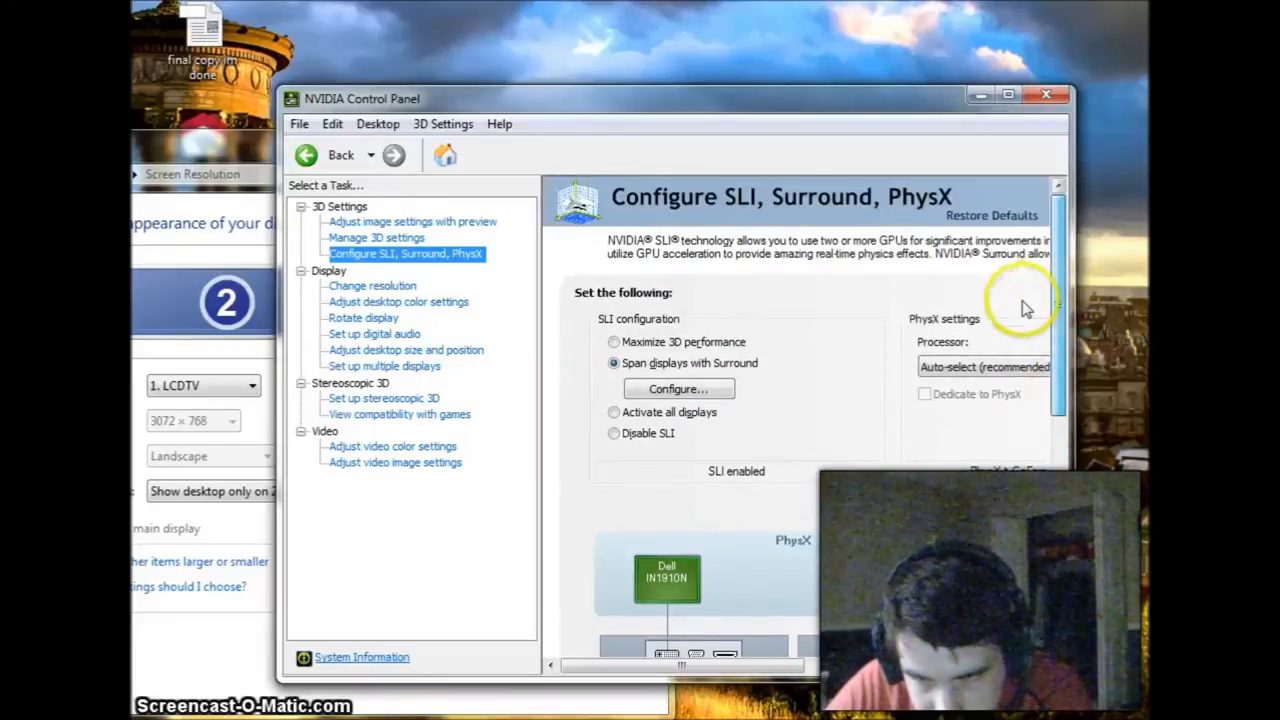
{"action": "mouse_move", "coordinate": [810, 370]}
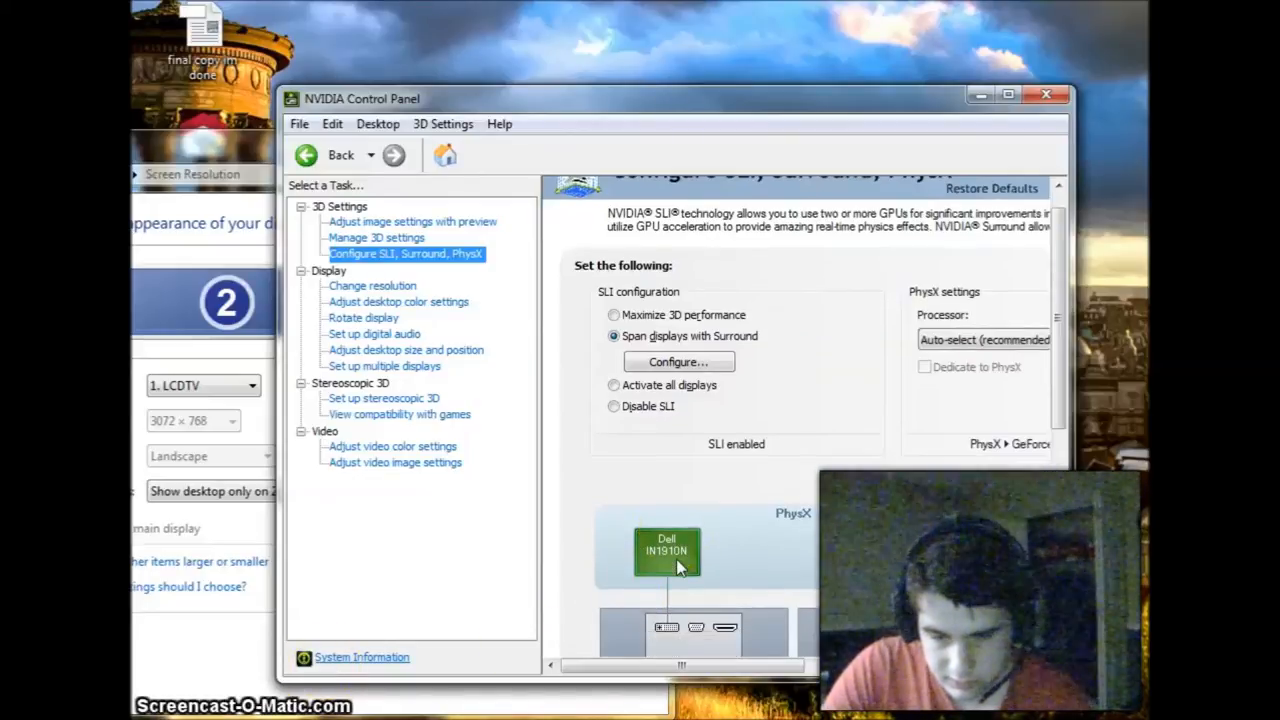
{"action": "scroll", "scroll_direction": "down", "scroll_amount": 3}
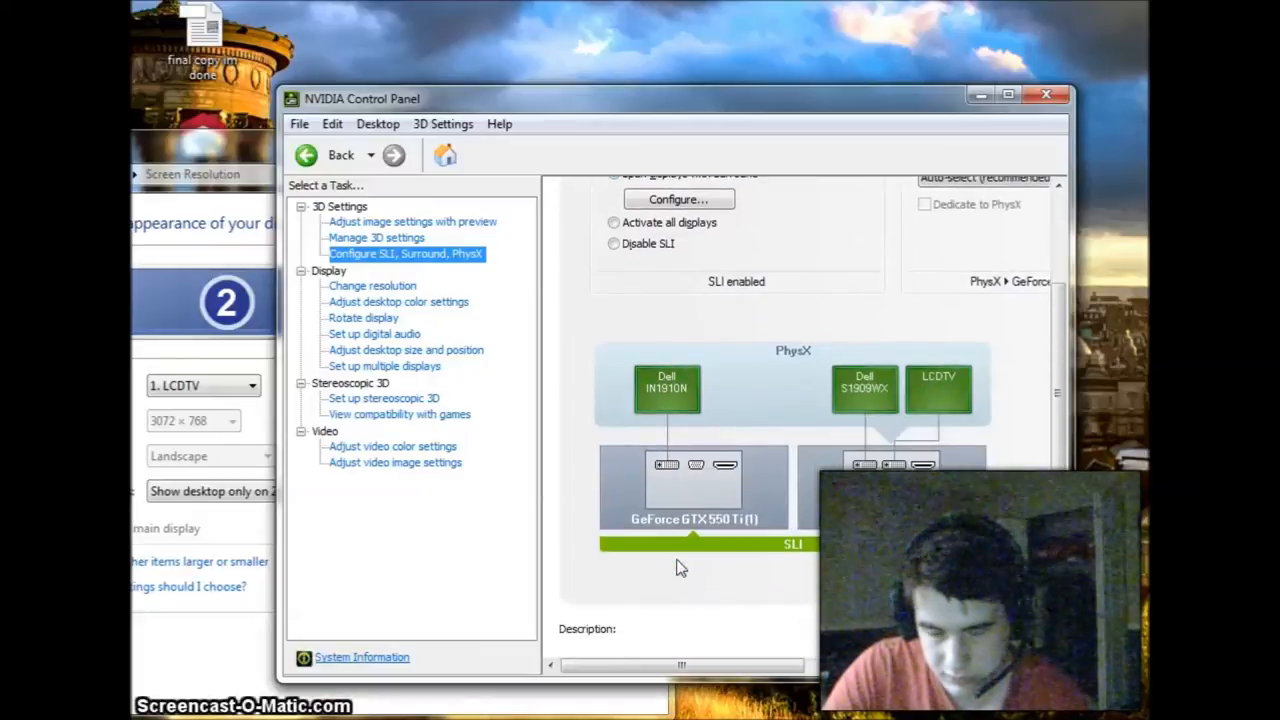
{"action": "scroll", "scroll_direction": "down", "scroll_amount": 3}
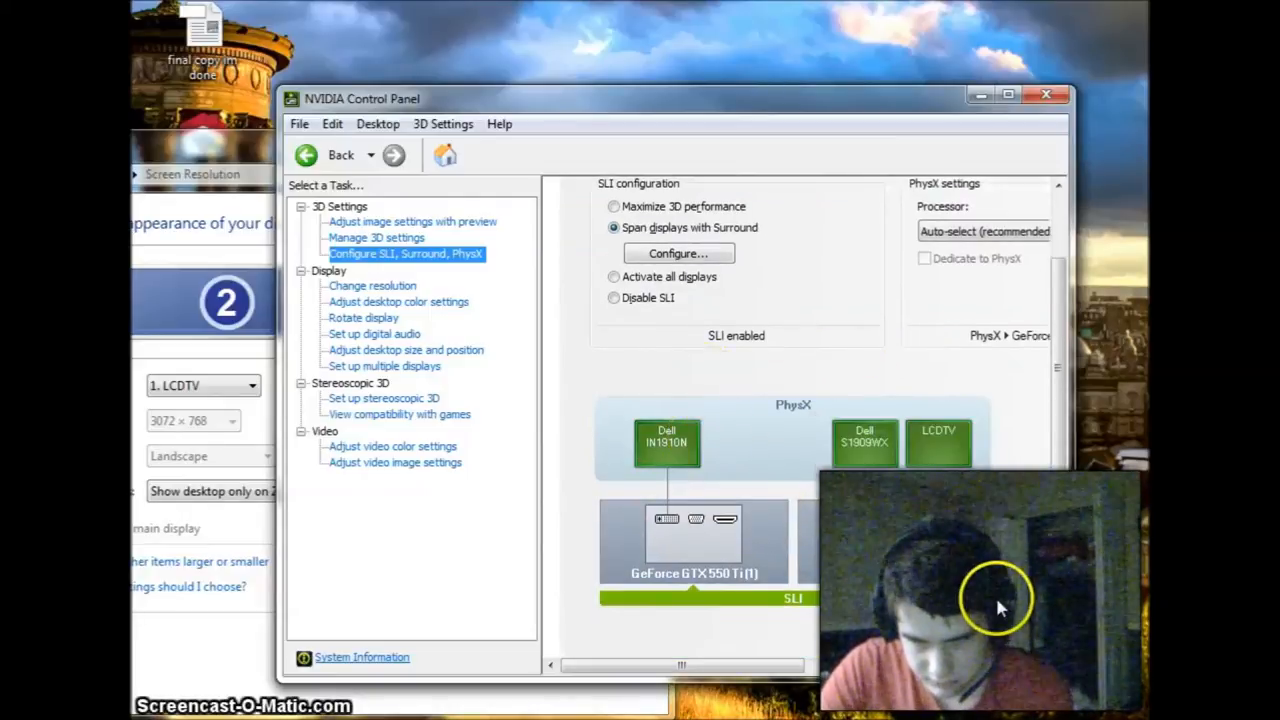
{"action": "mouse_move", "coordinate": [955, 580]}
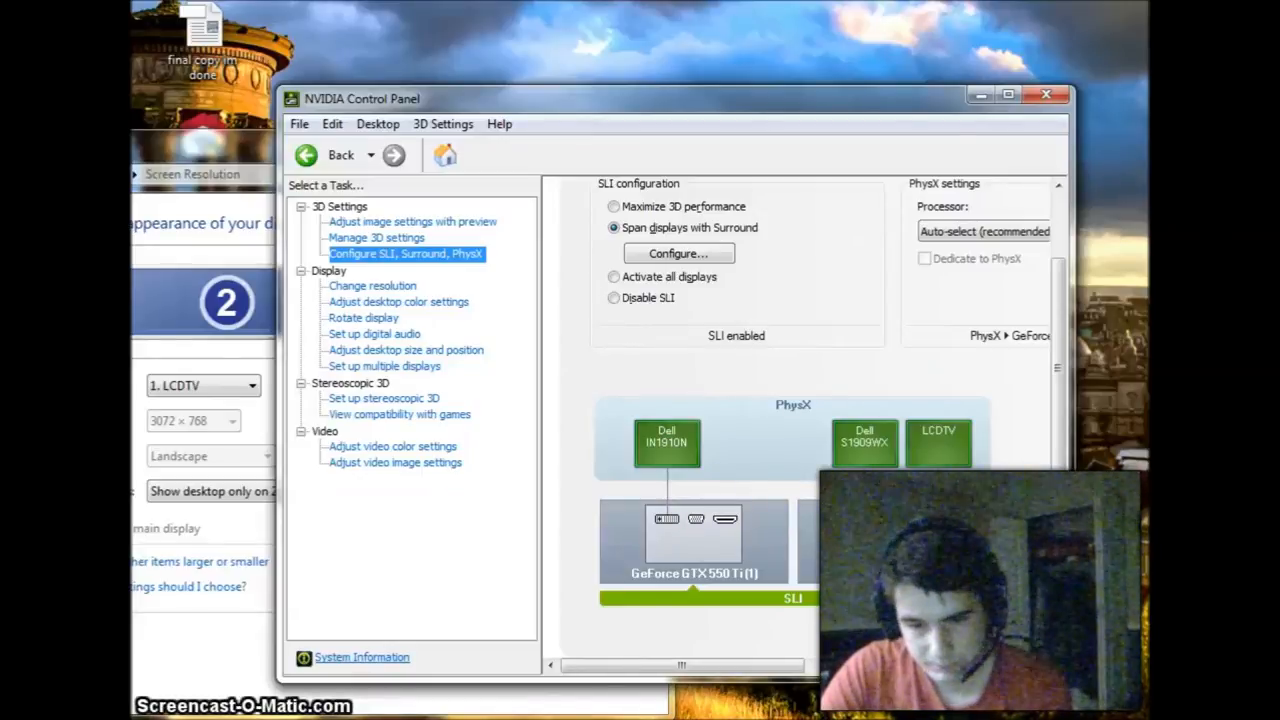
{"action": "scroll", "scroll_direction": "down", "scroll_amount": 3}
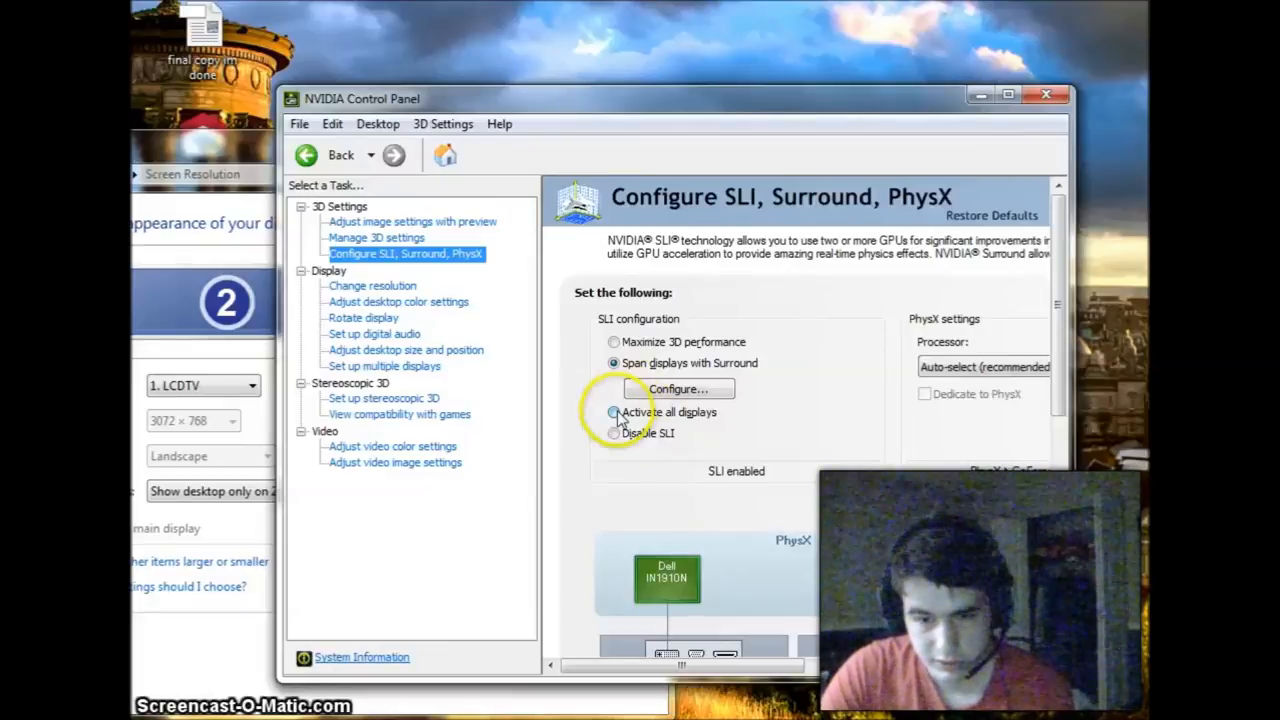
{"action": "scroll", "scroll_direction": "down", "scroll_amount": 3}
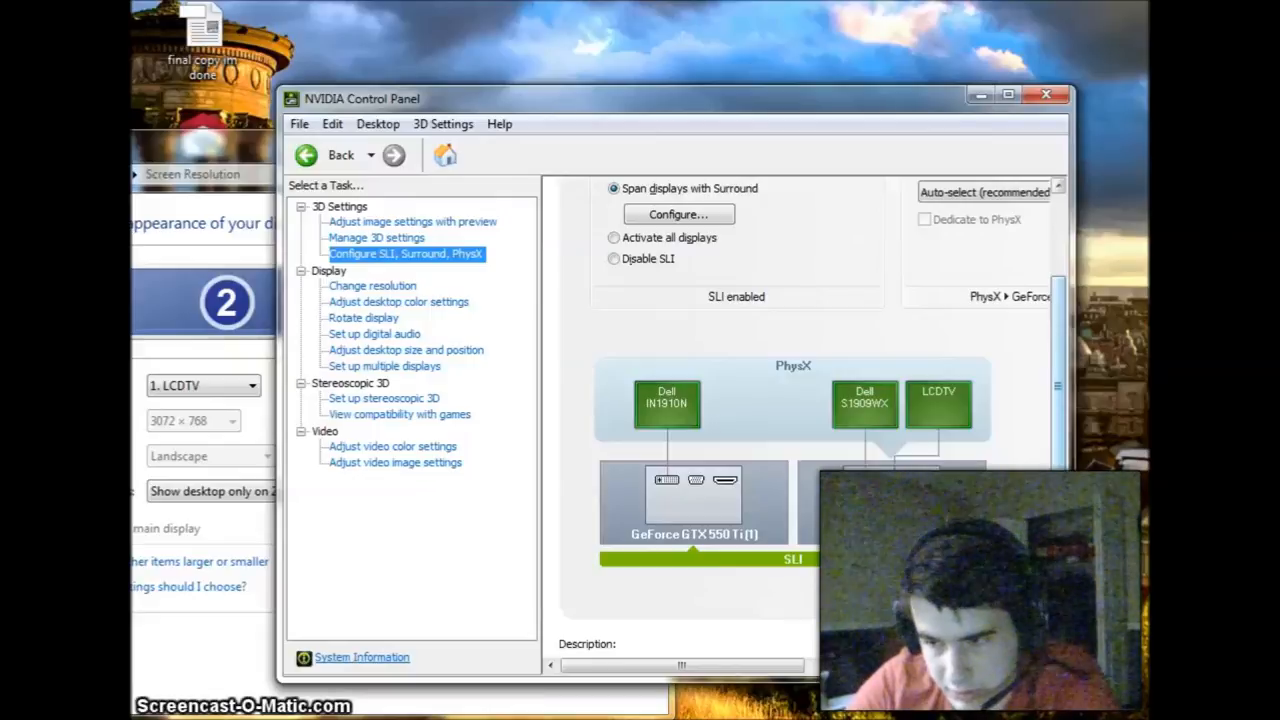
{"action": "mouse_move", "coordinate": [1115, 358]}
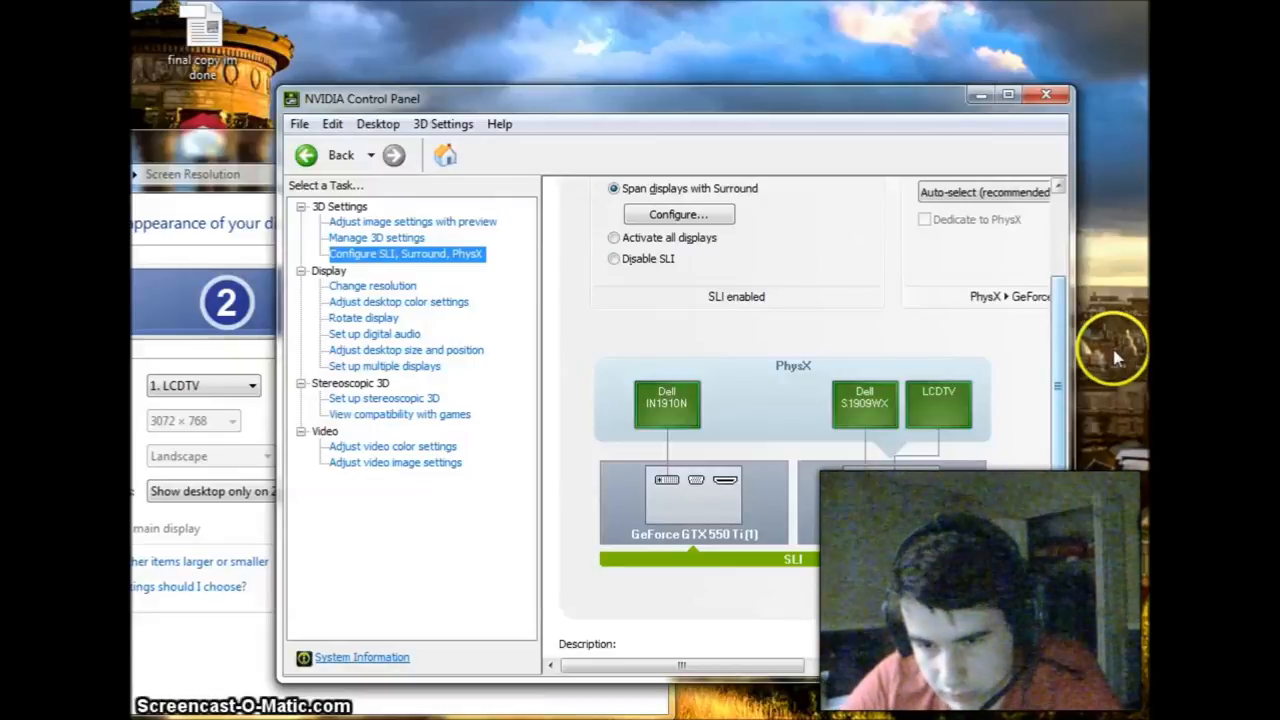
{"action": "mouse_move", "coordinate": [1072, 335]}
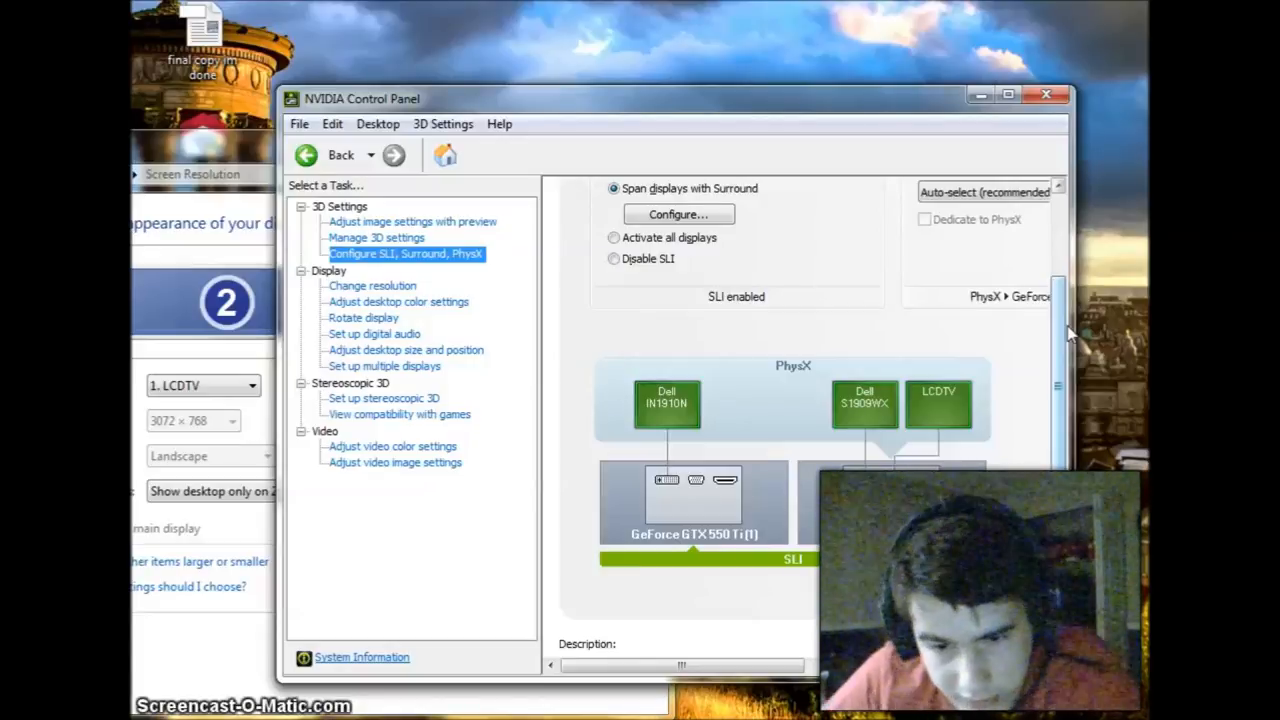
{"action": "left_click", "coordinate": [725, 465]}
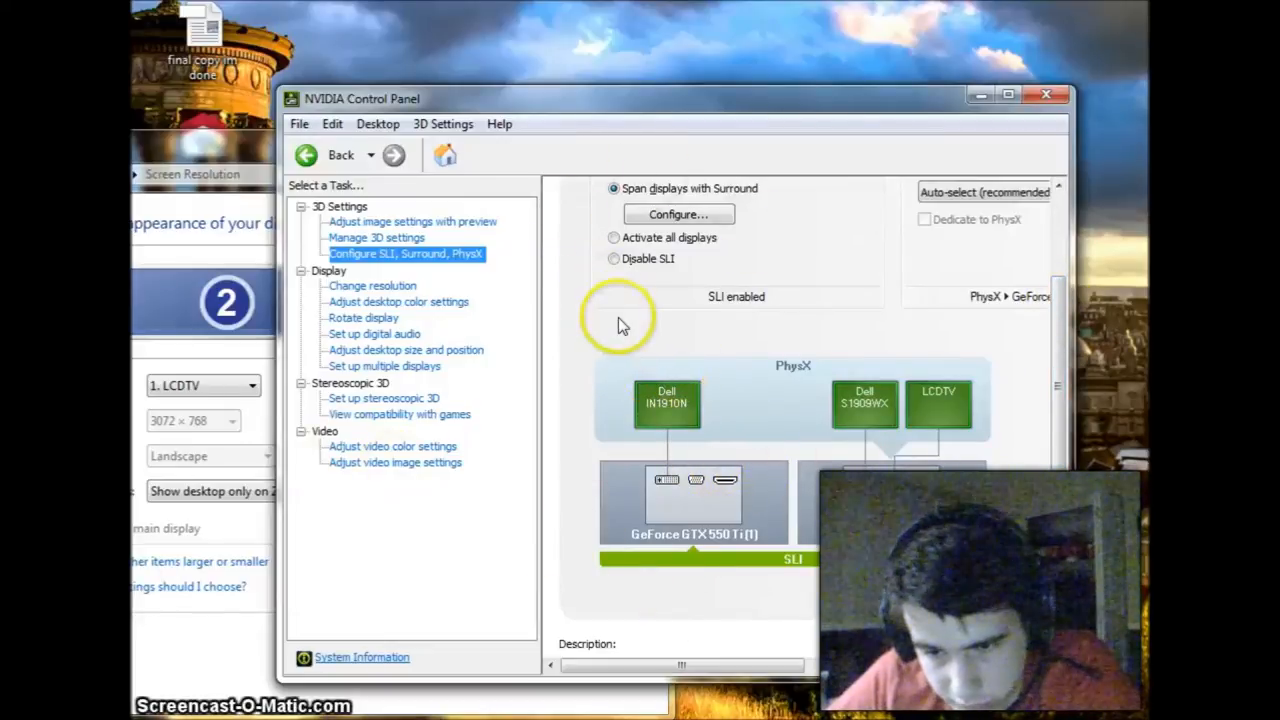
{"action": "mouse_move", "coordinate": [985, 490]}
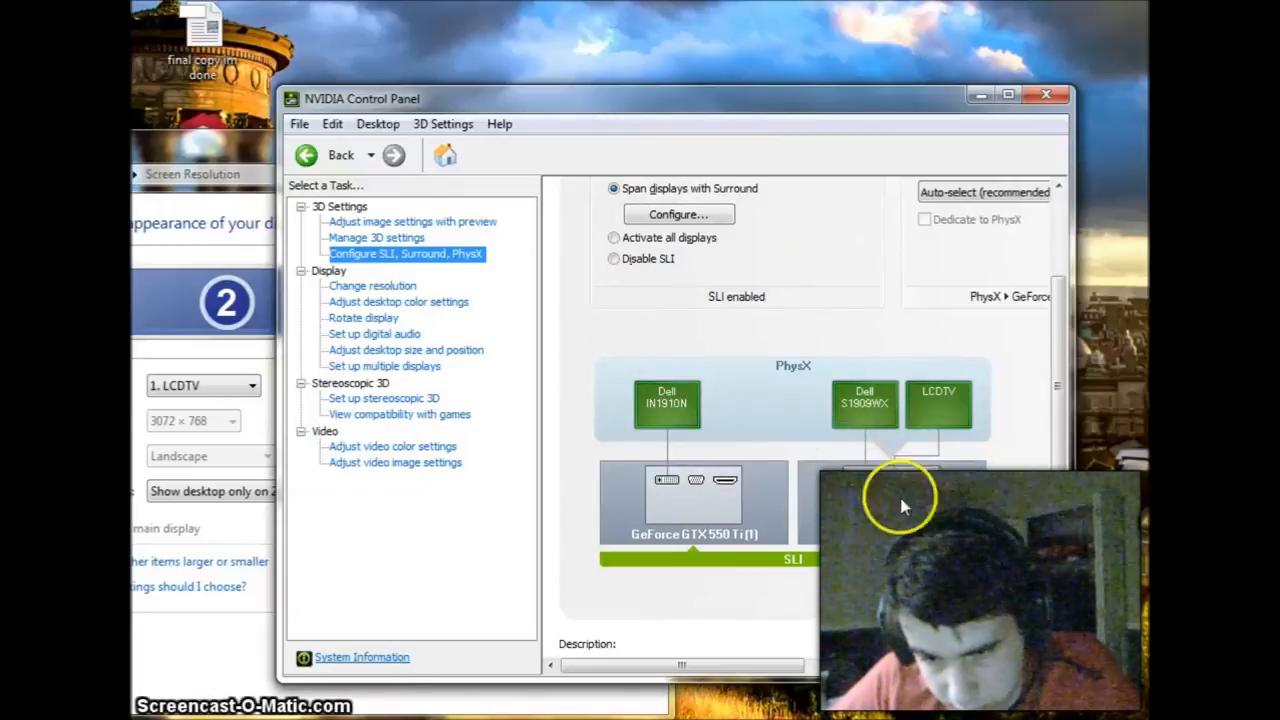
{"action": "mouse_move", "coordinate": [950, 355]}
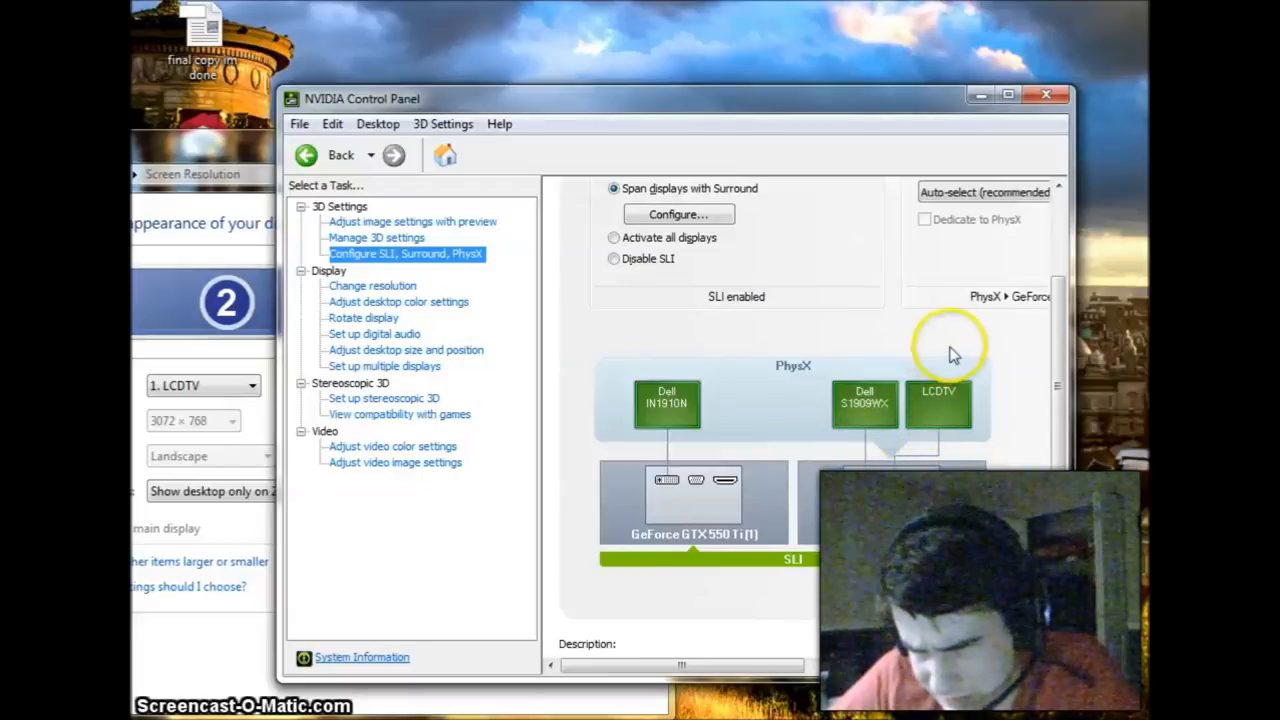
{"action": "mouse_move", "coordinate": [688, 513]}
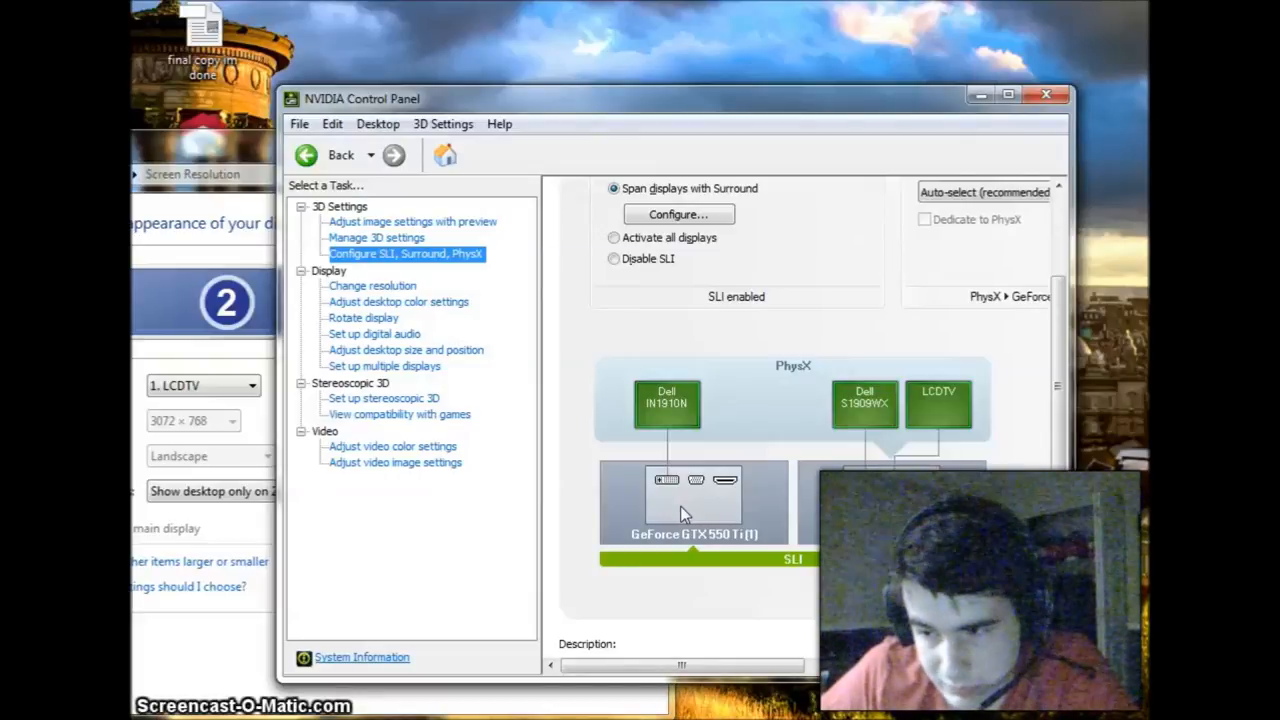
{"action": "mouse_move", "coordinate": [1050, 420]}
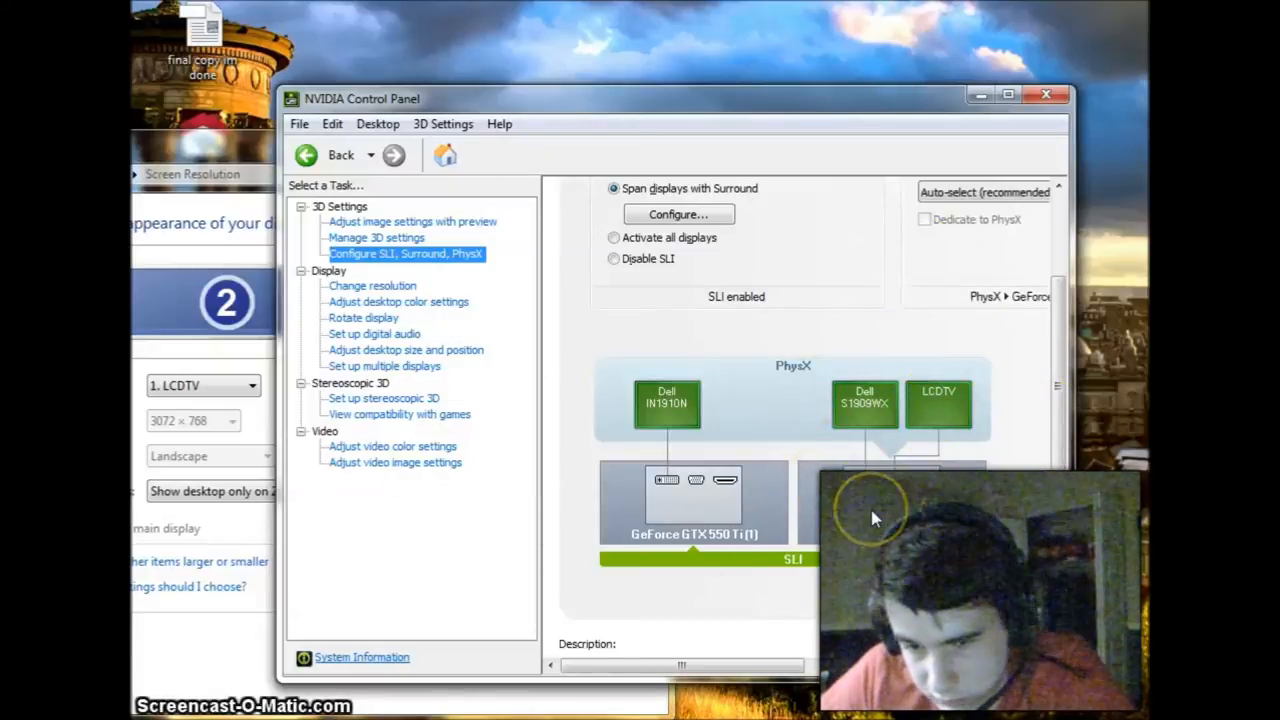
{"action": "mouse_move", "coordinate": [625, 588]}
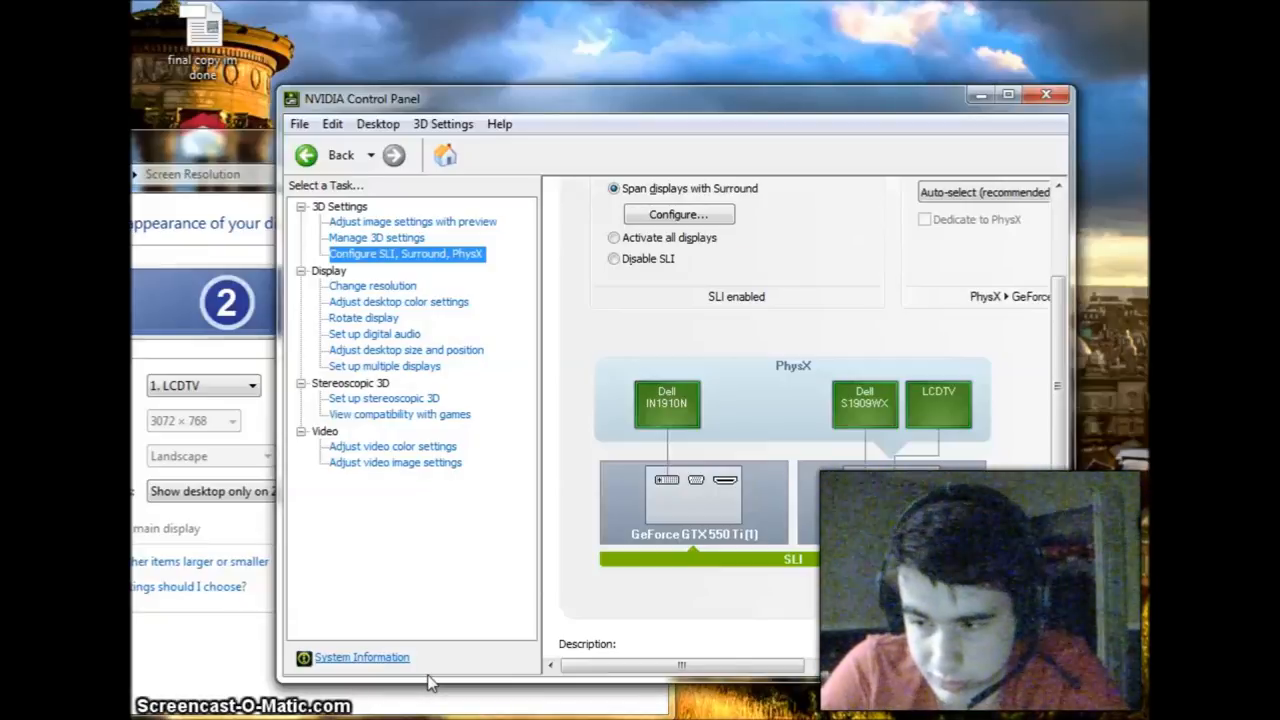
{"action": "scroll", "scroll_direction": "down", "scroll_amount": 3}
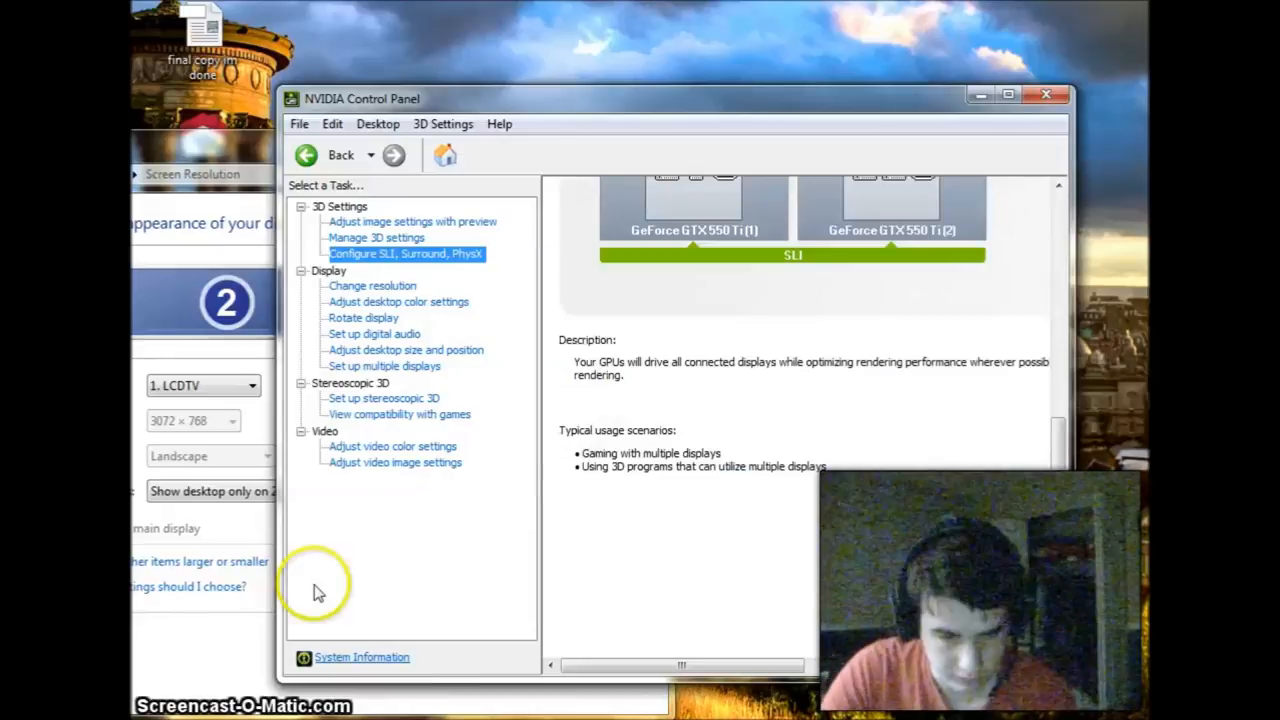